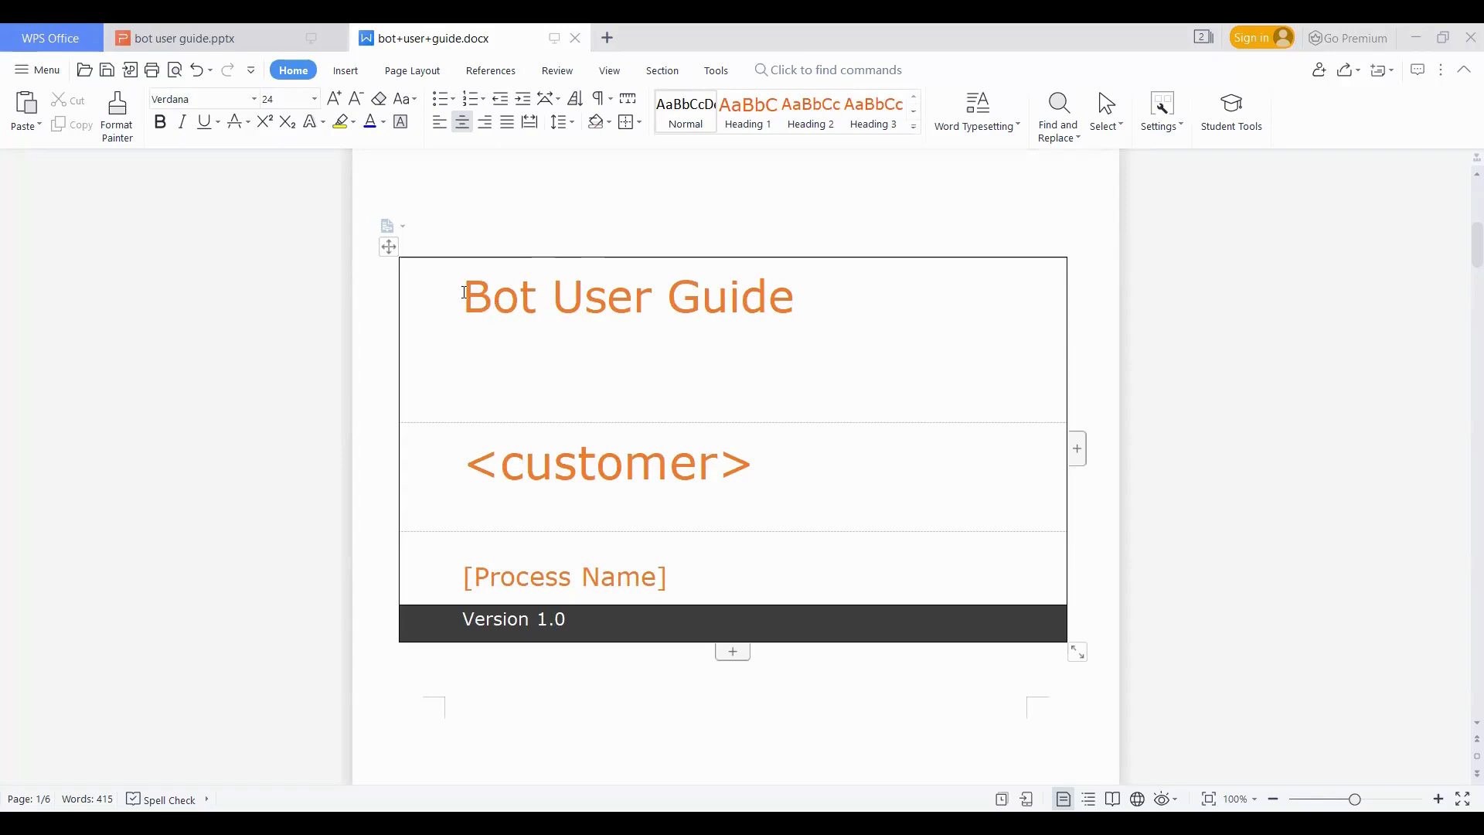
Review the cover page: Bot User Guide title, customer placeholder and Version 1.0 line
triple_click(627, 296)
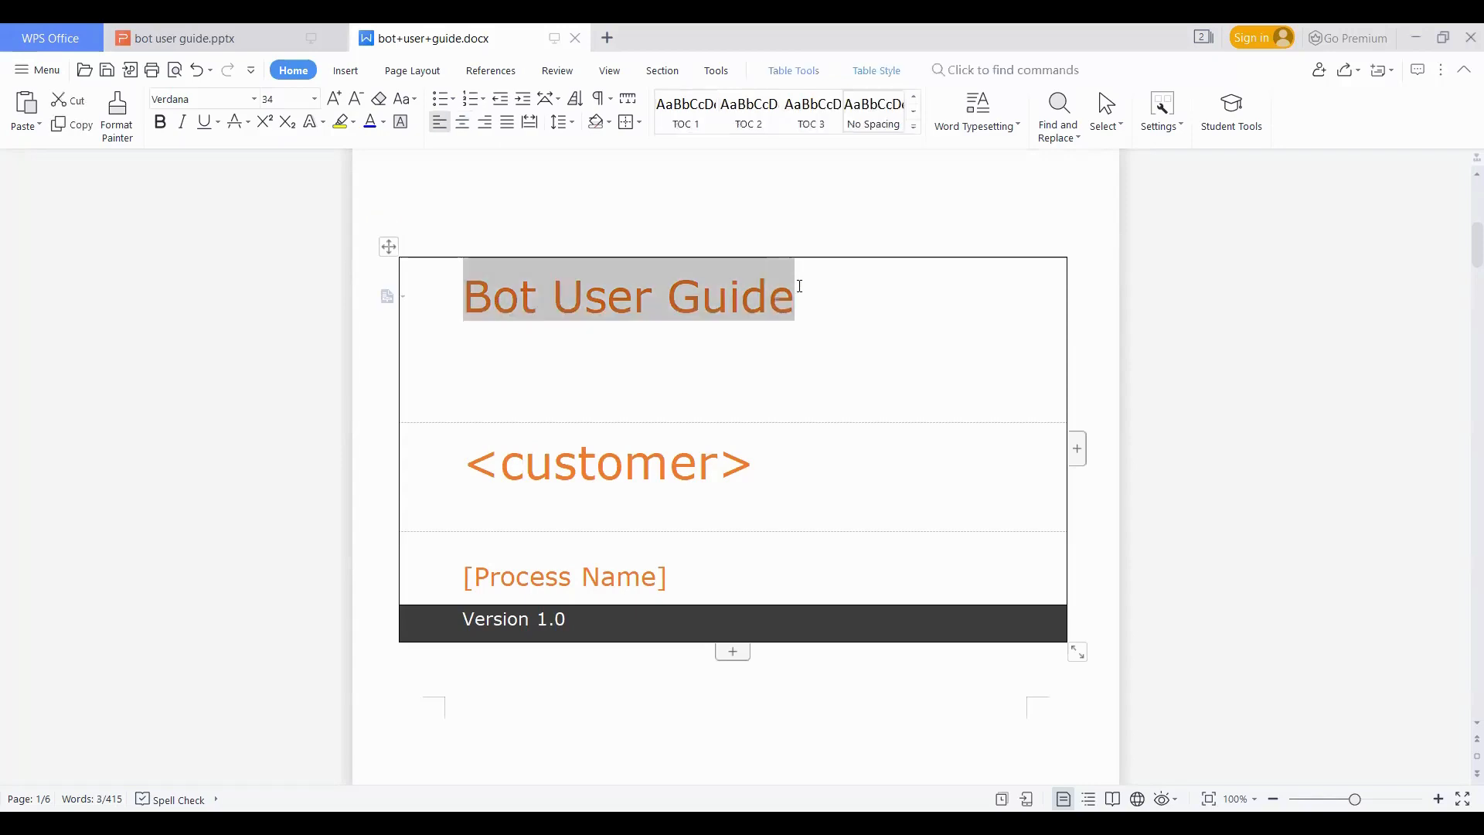
mouse_move(659, 457)
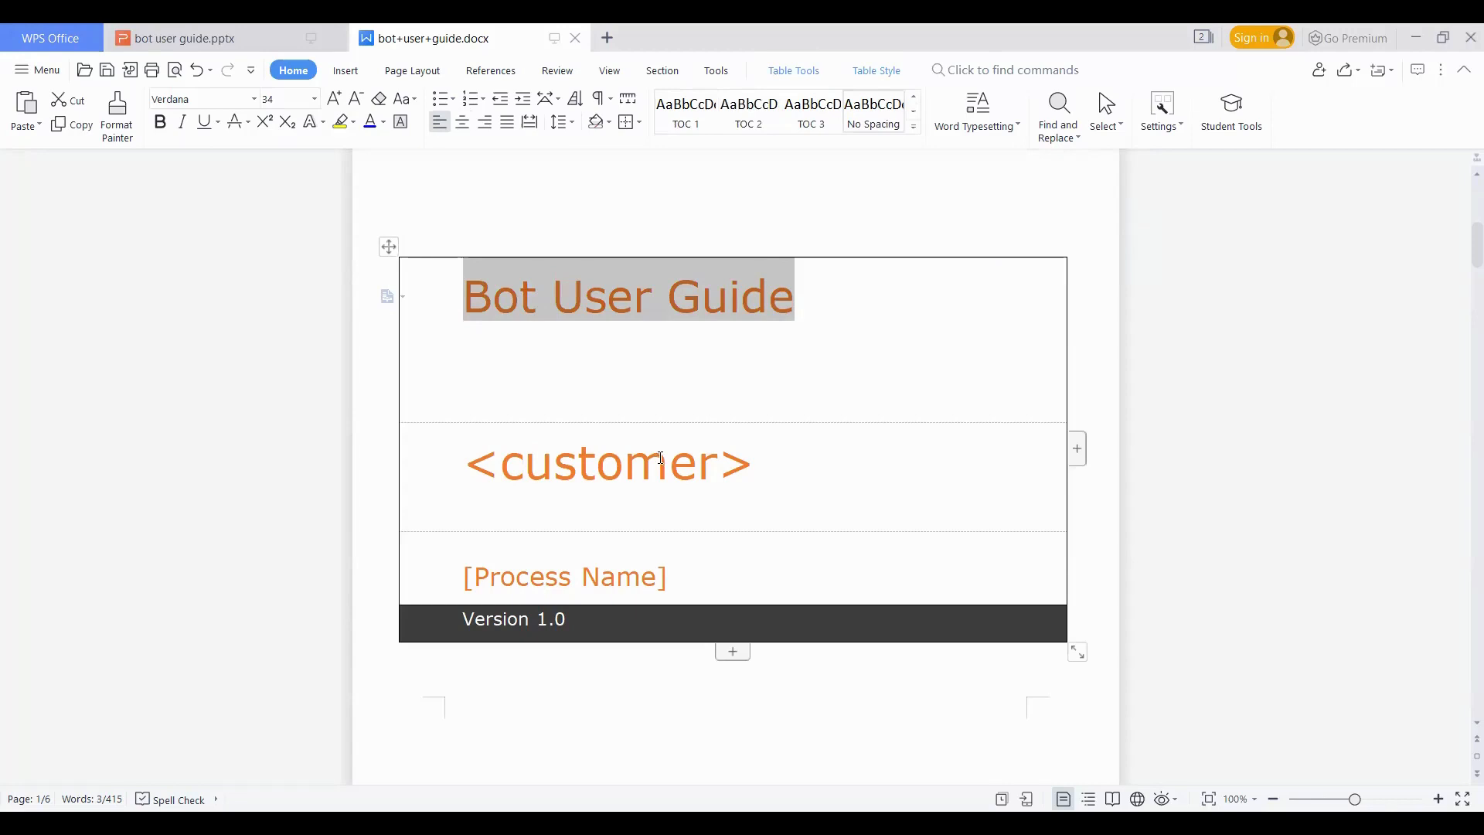
left_click(609, 464)
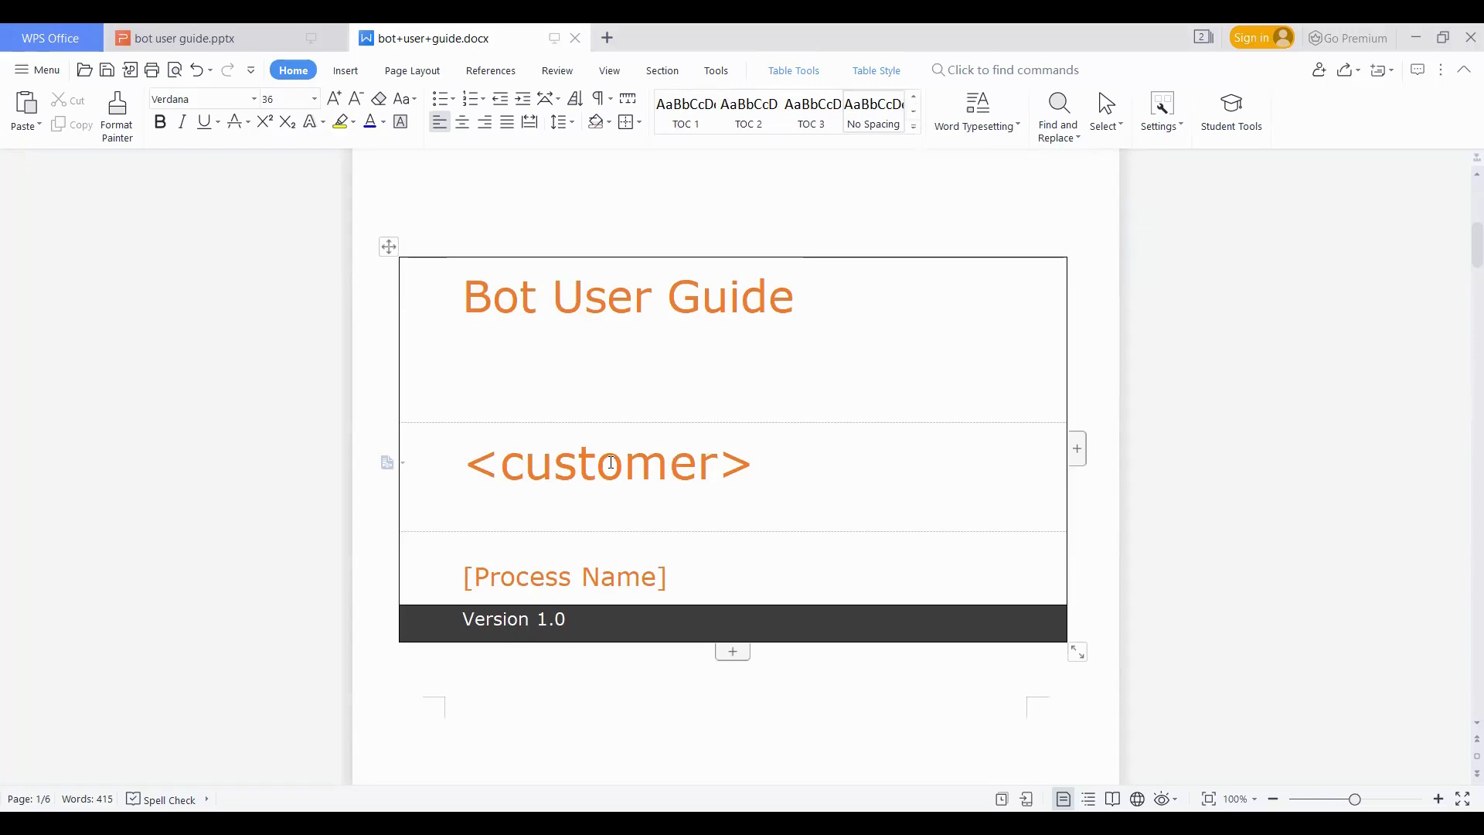
mouse_move(669, 476)
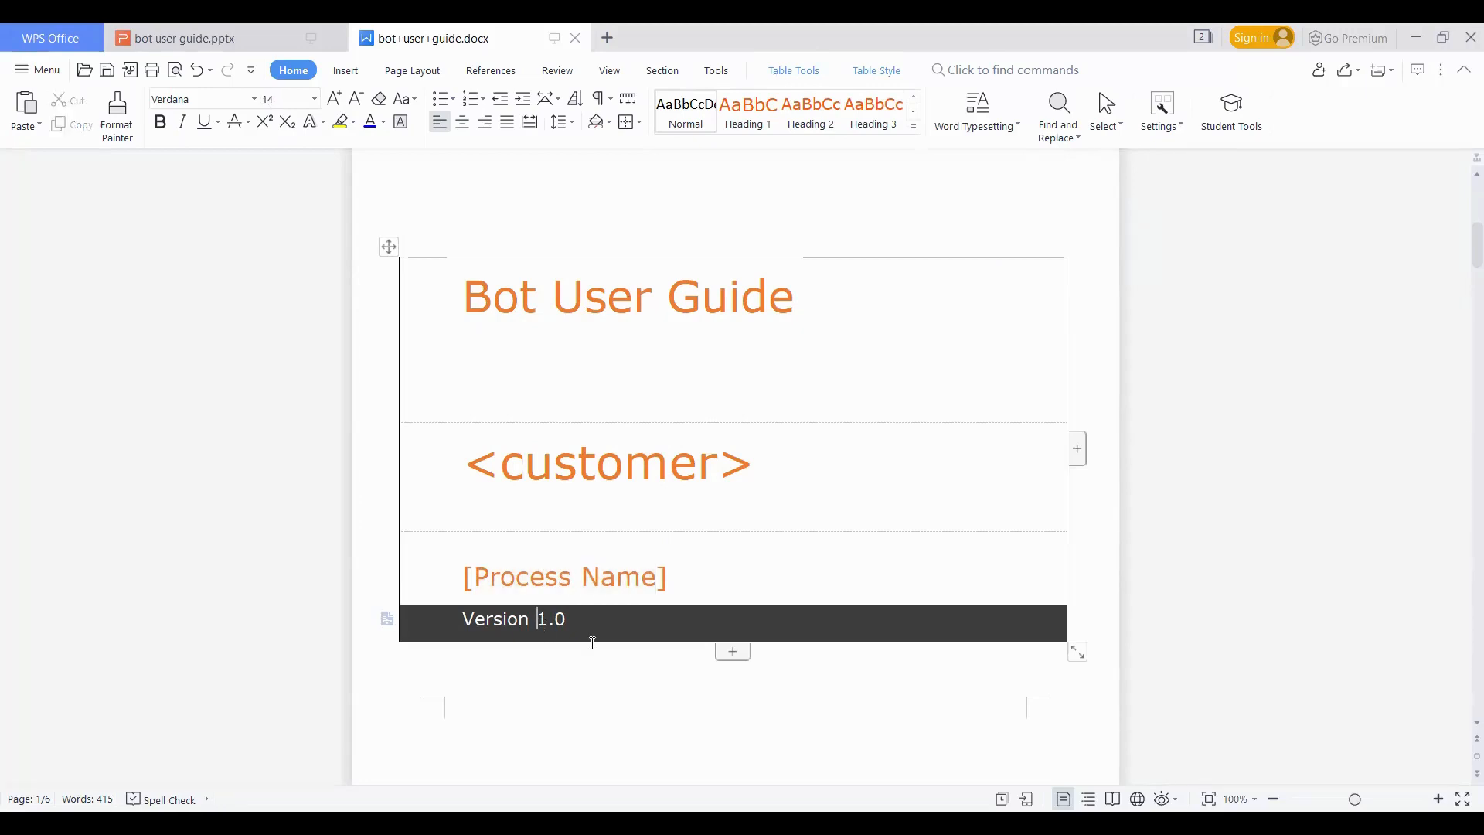
mouse_move(573, 745)
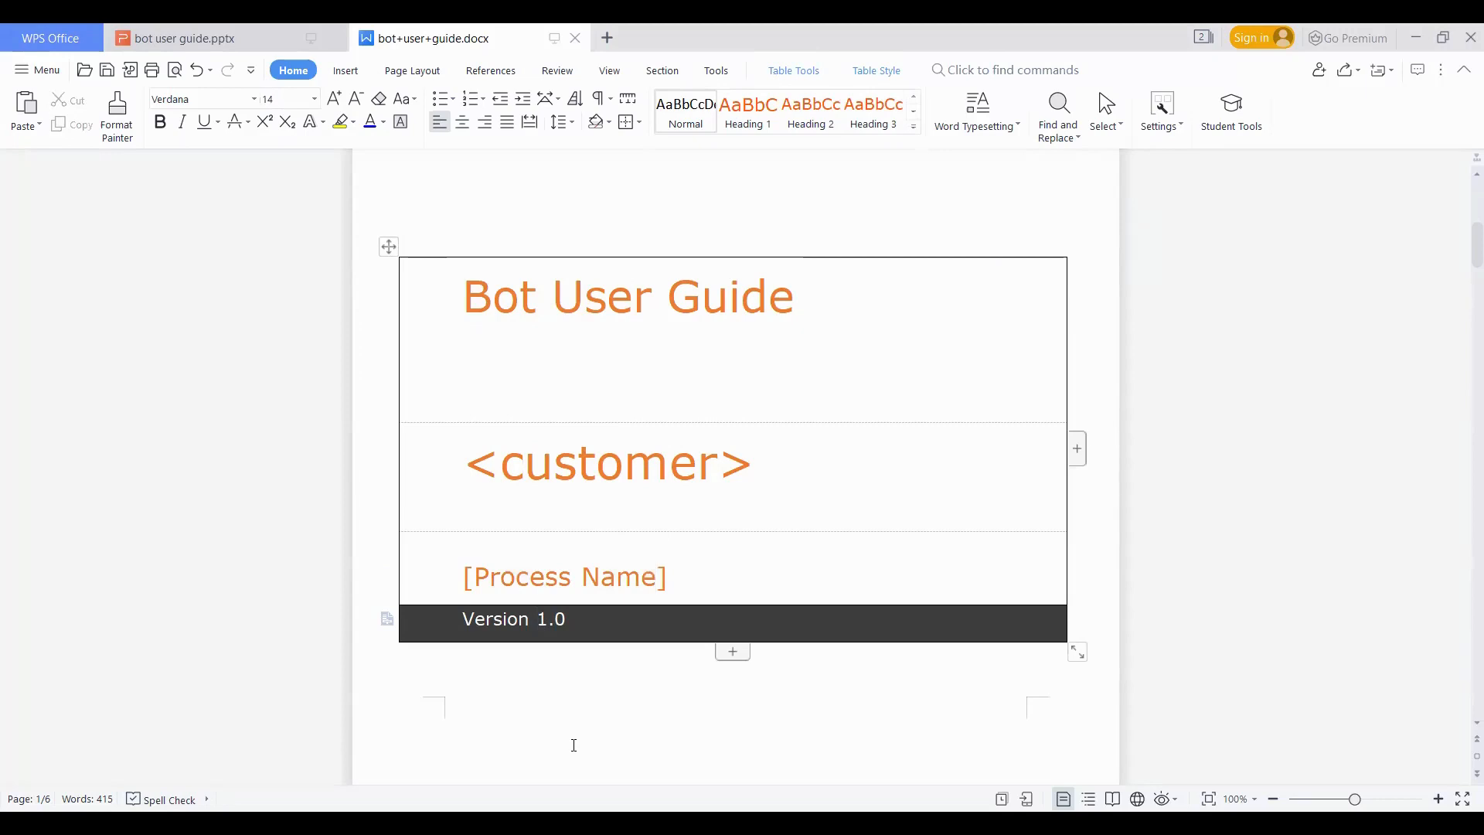
left_click(538, 619)
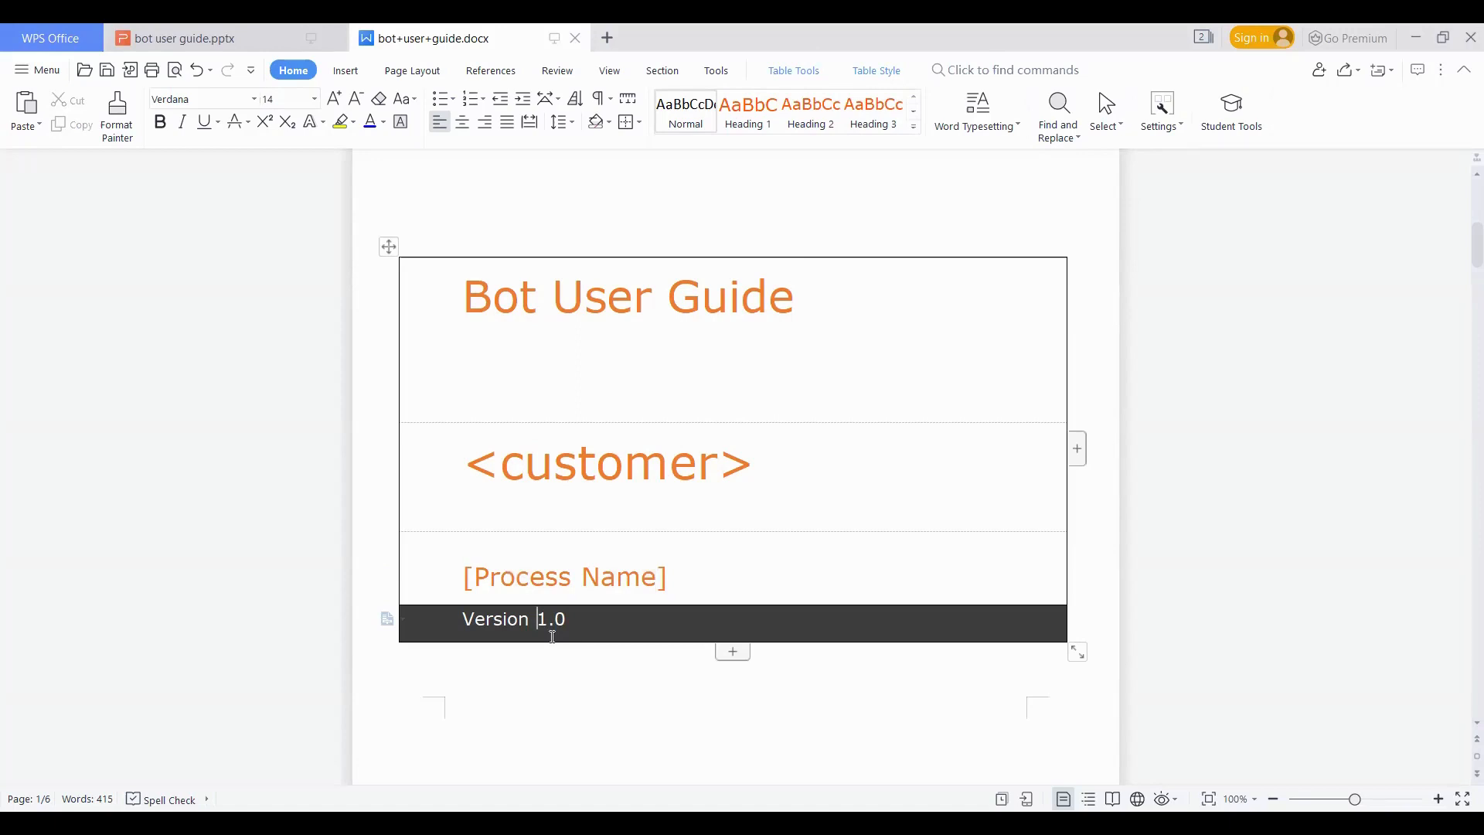
mouse_move(532, 631)
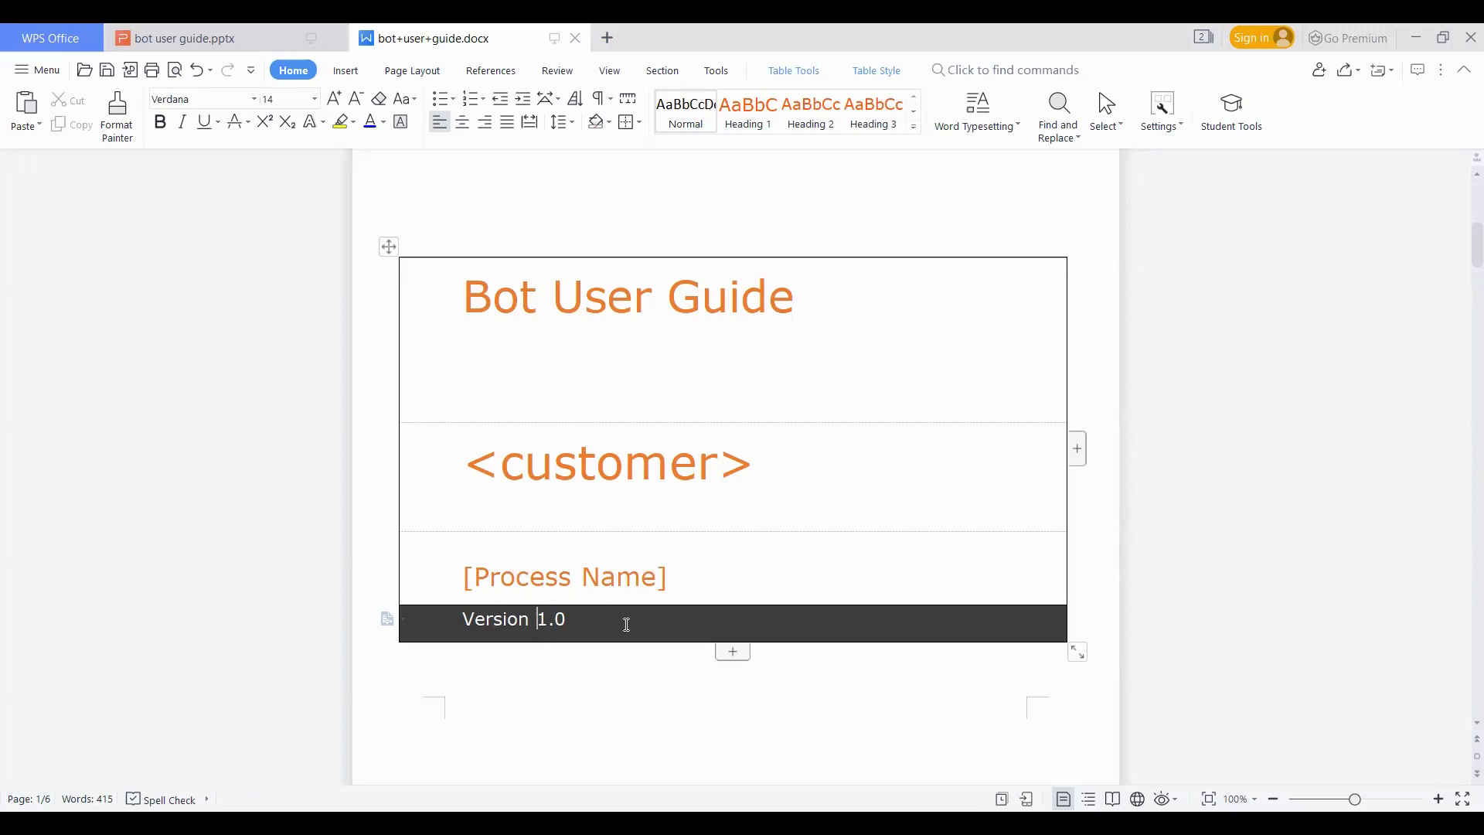
Scroll to page two's Table of Contents listing Document Control through Attachments
scroll("down", 3)
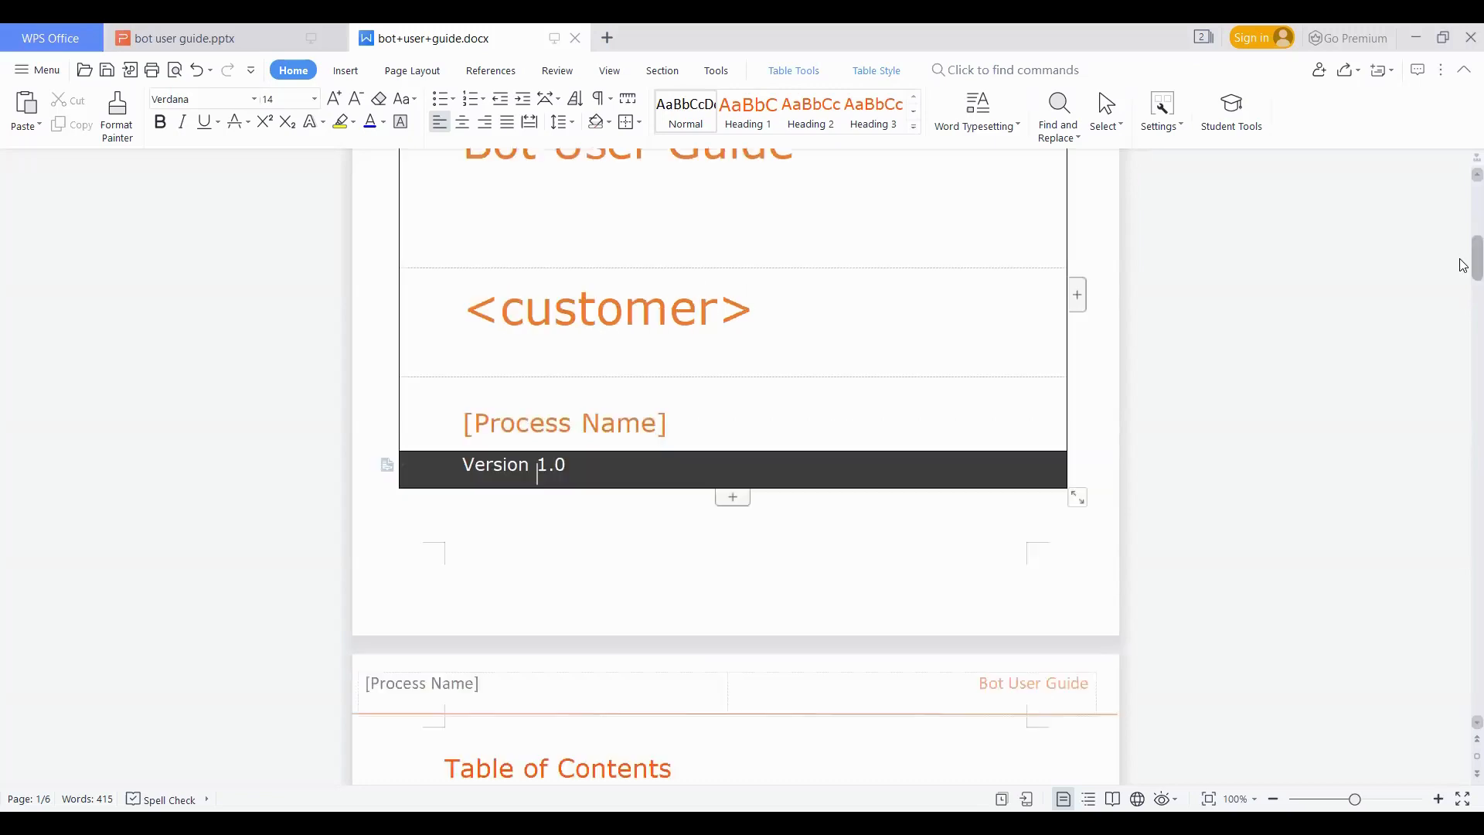
scroll("down", 3)
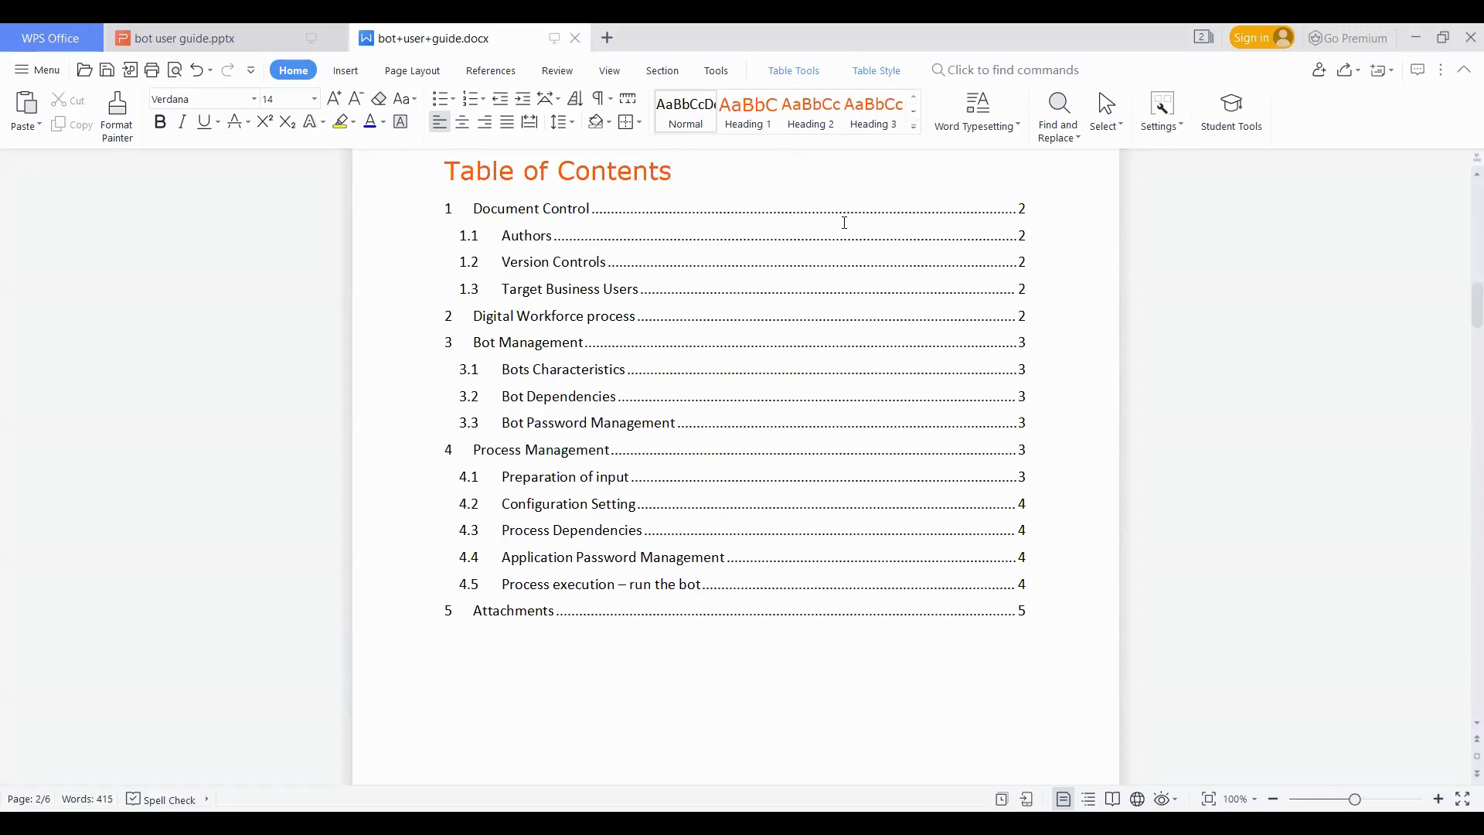
mouse_move(512, 313)
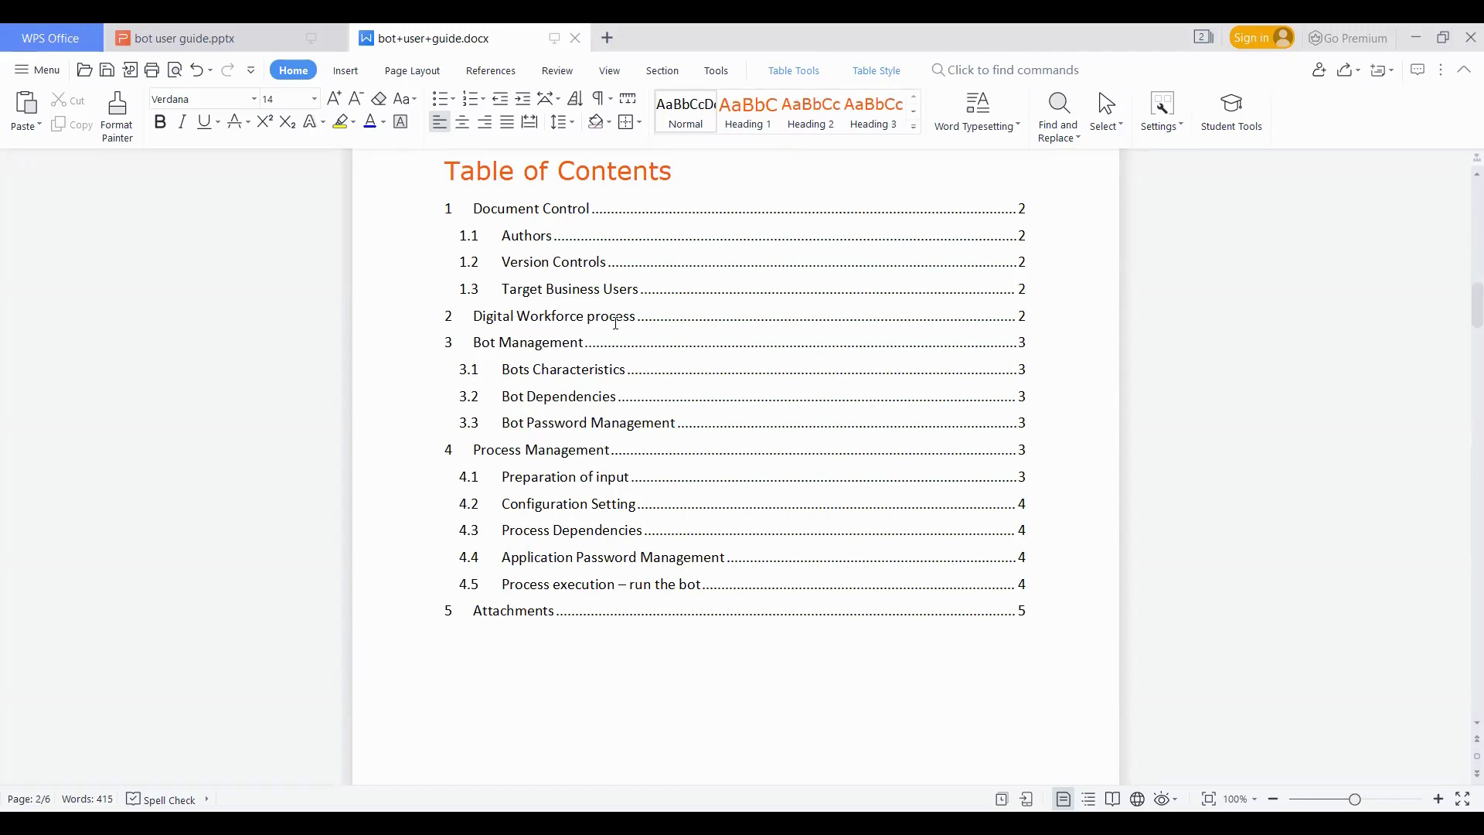
mouse_move(646, 313)
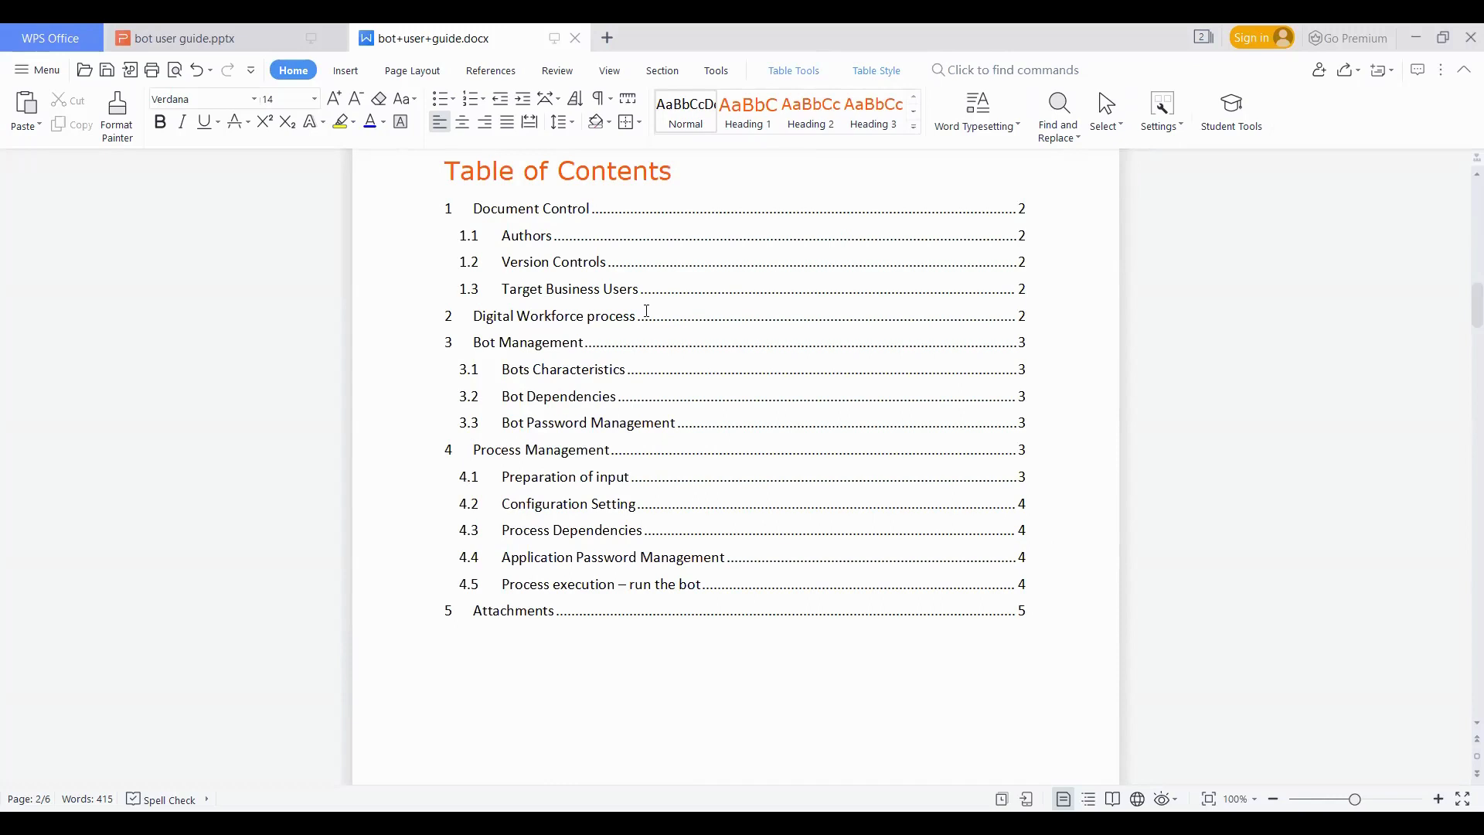
mouse_move(569, 334)
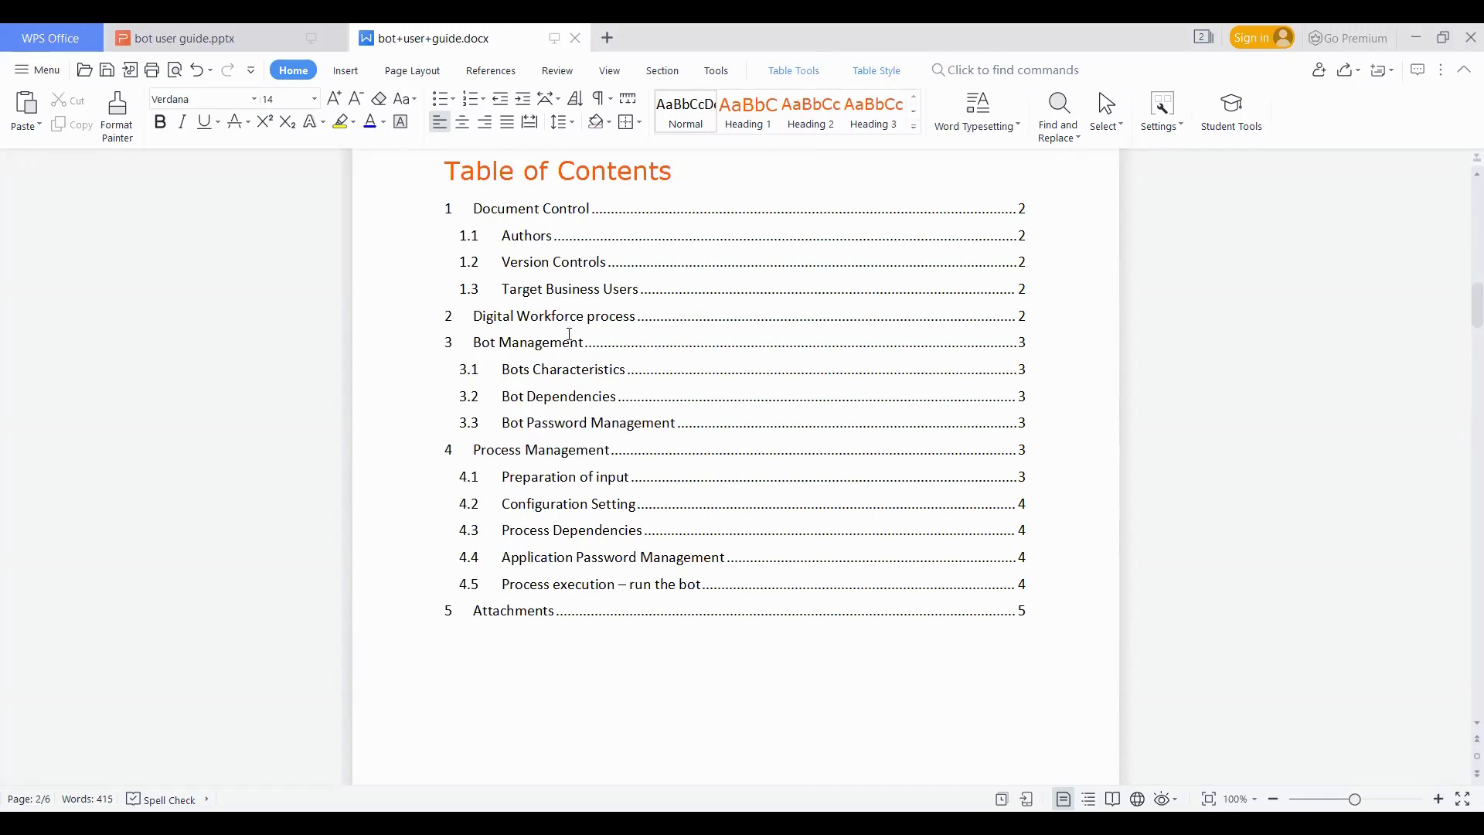
mouse_move(510, 618)
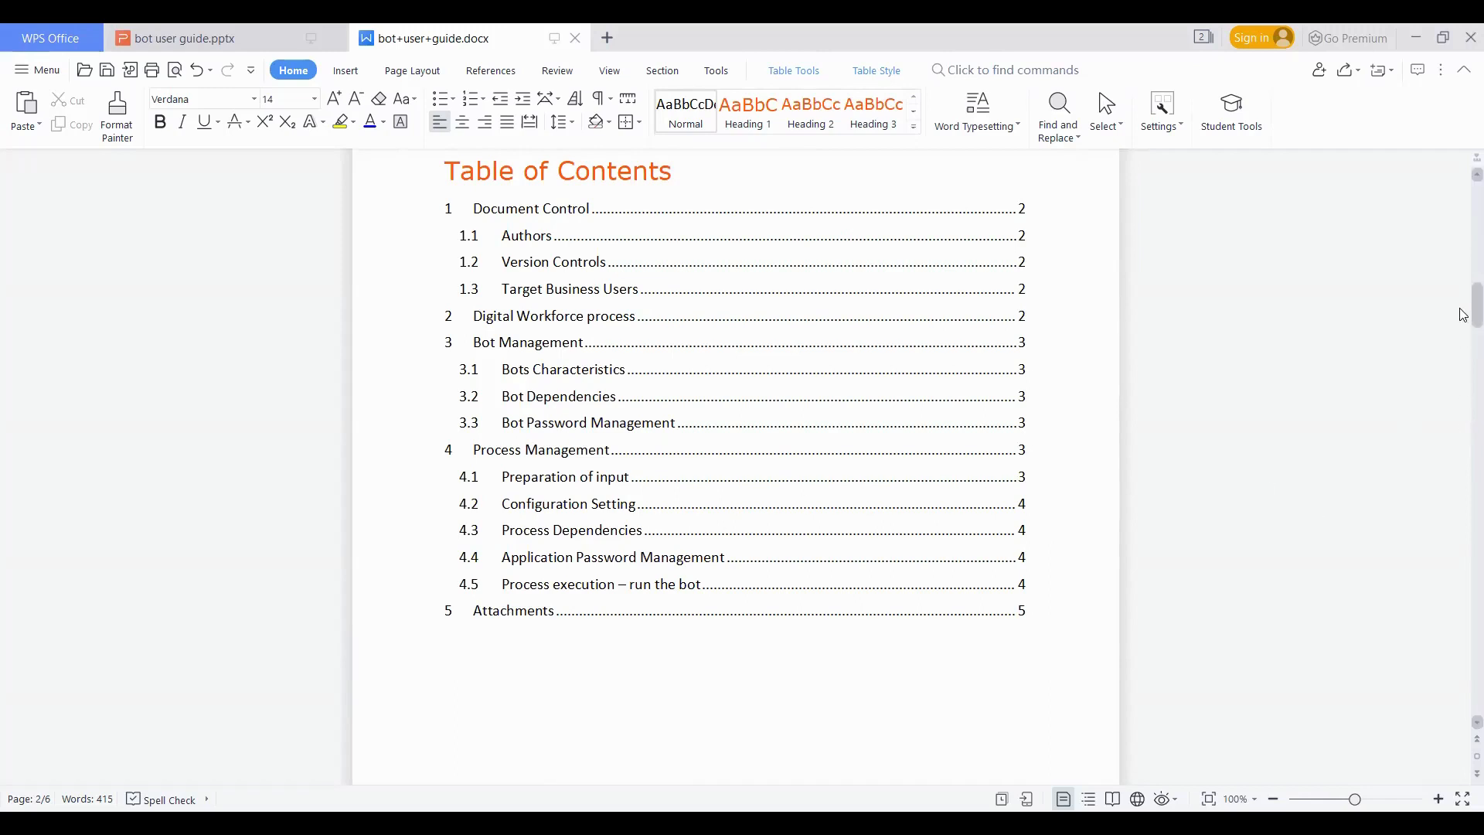
Scroll to section 1 Document Control and point out the Authors table's Author Name column
scroll("down", 3)
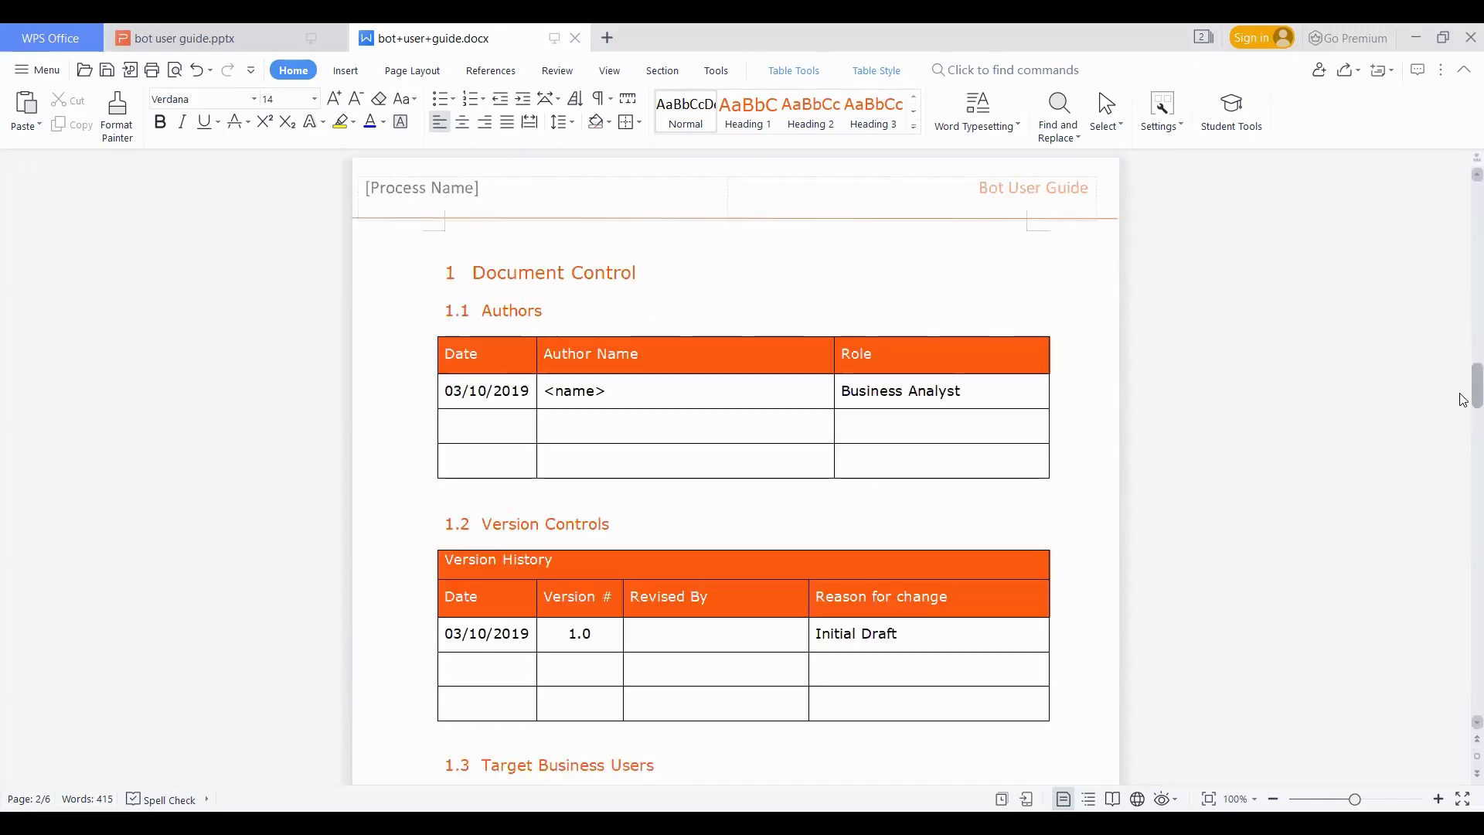
scroll("down", 3)
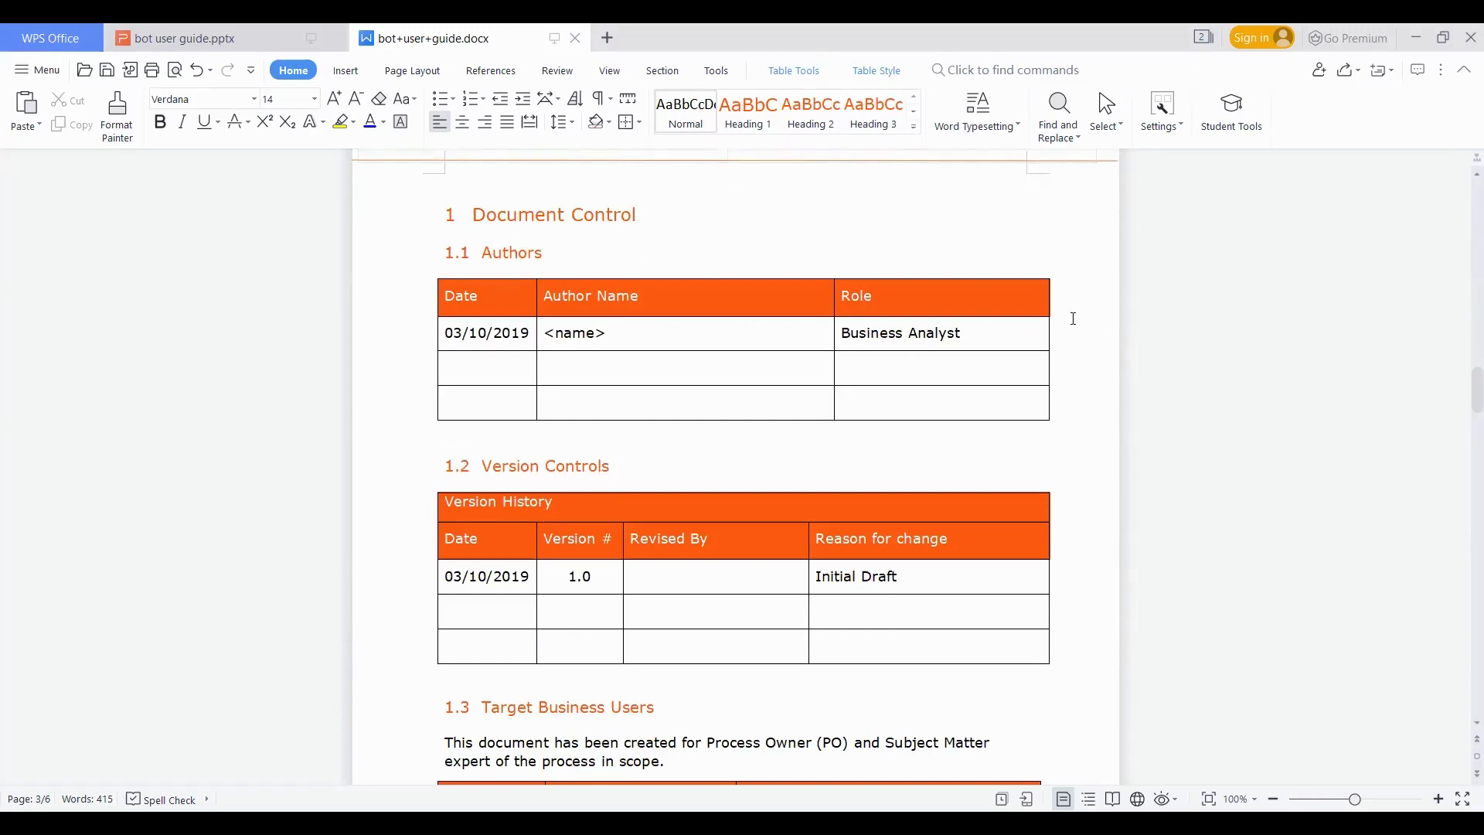
mouse_move(564, 295)
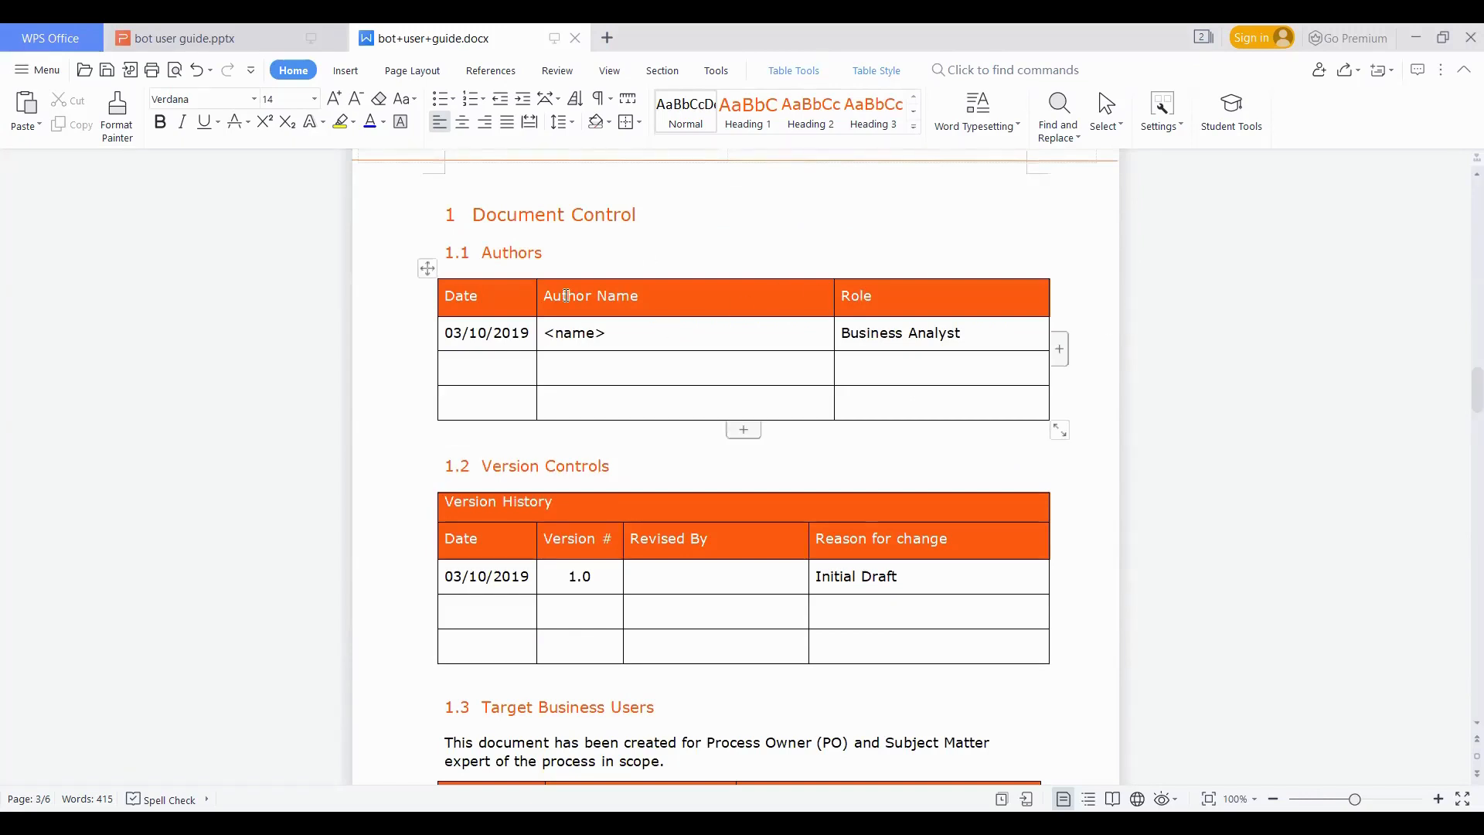
left_click(616, 334)
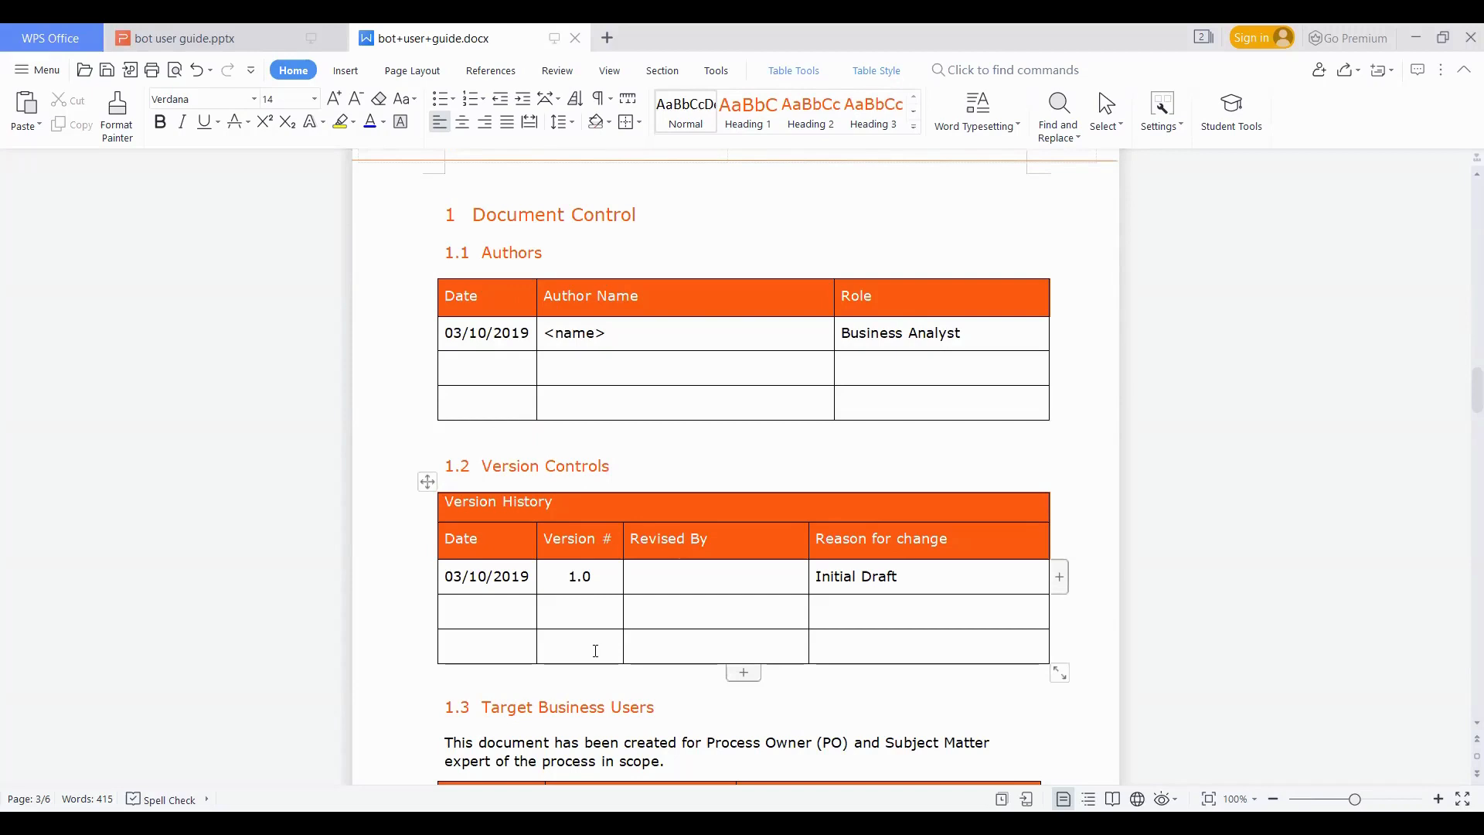
Scroll to 1.3 Target Business Users, review its Department/Name/Role table and the Digital Workforce process heading
scroll("down", 3)
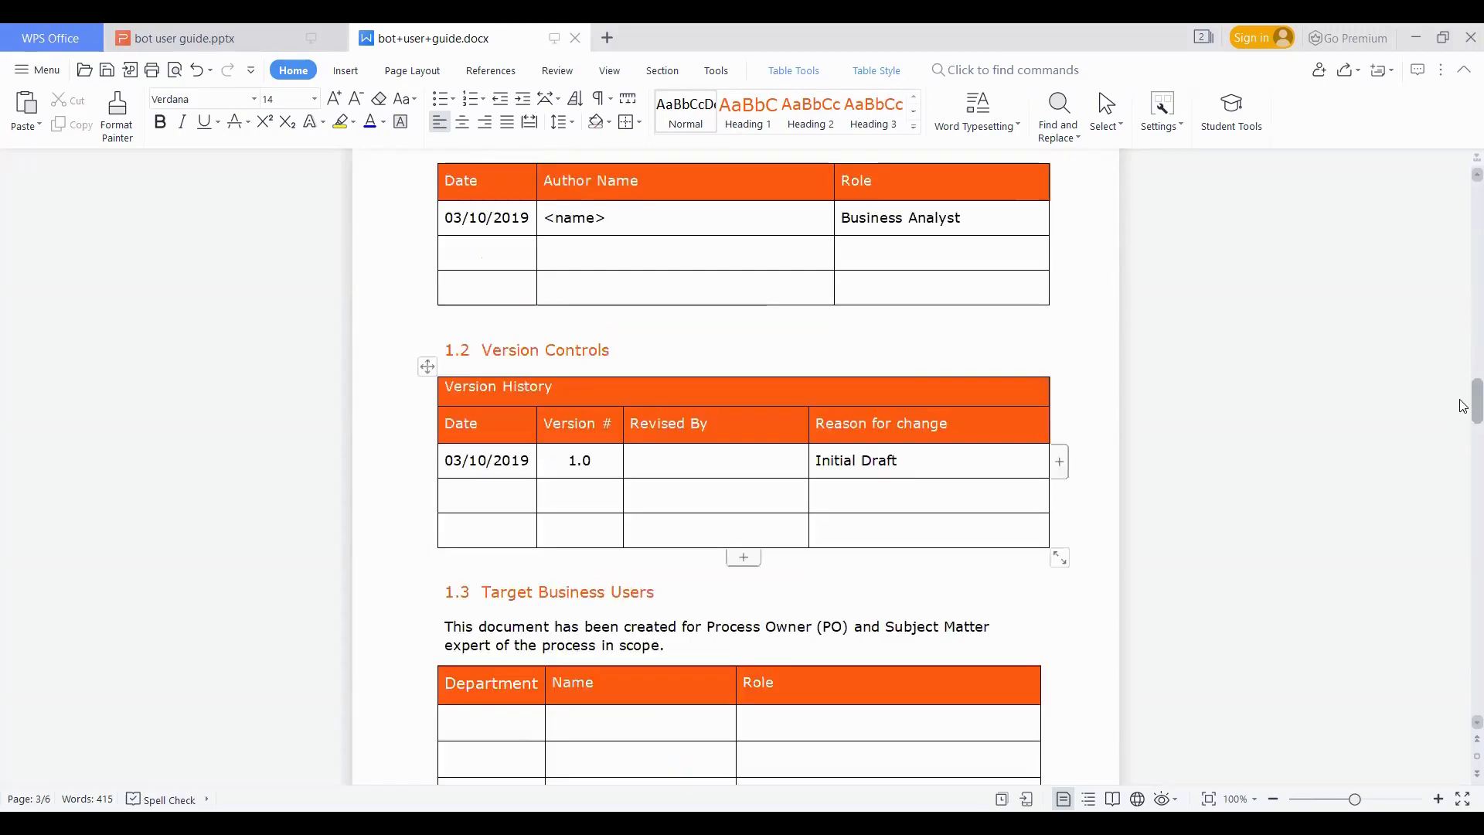
scroll("down", 3)
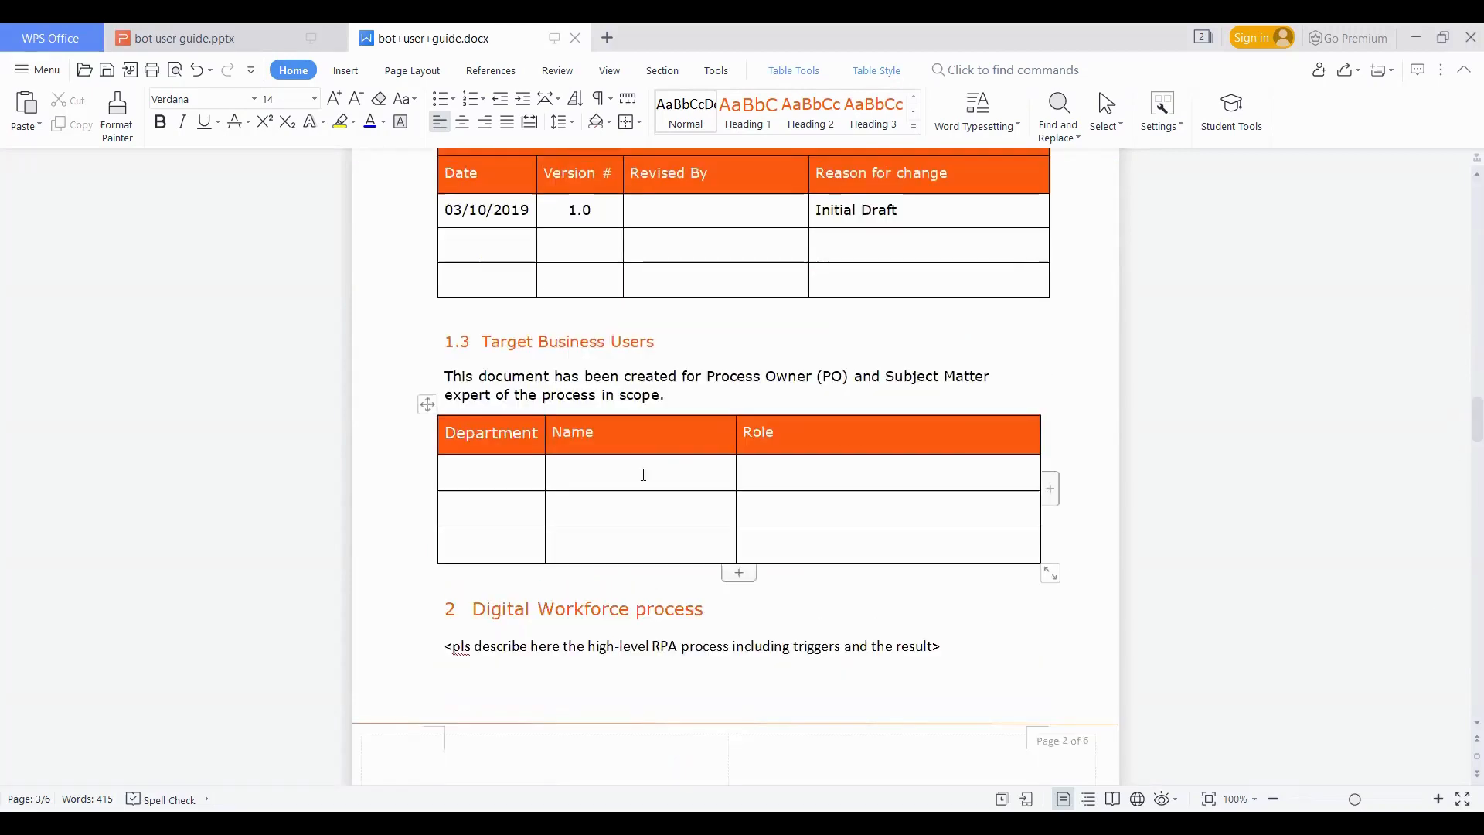
left_click(519, 474)
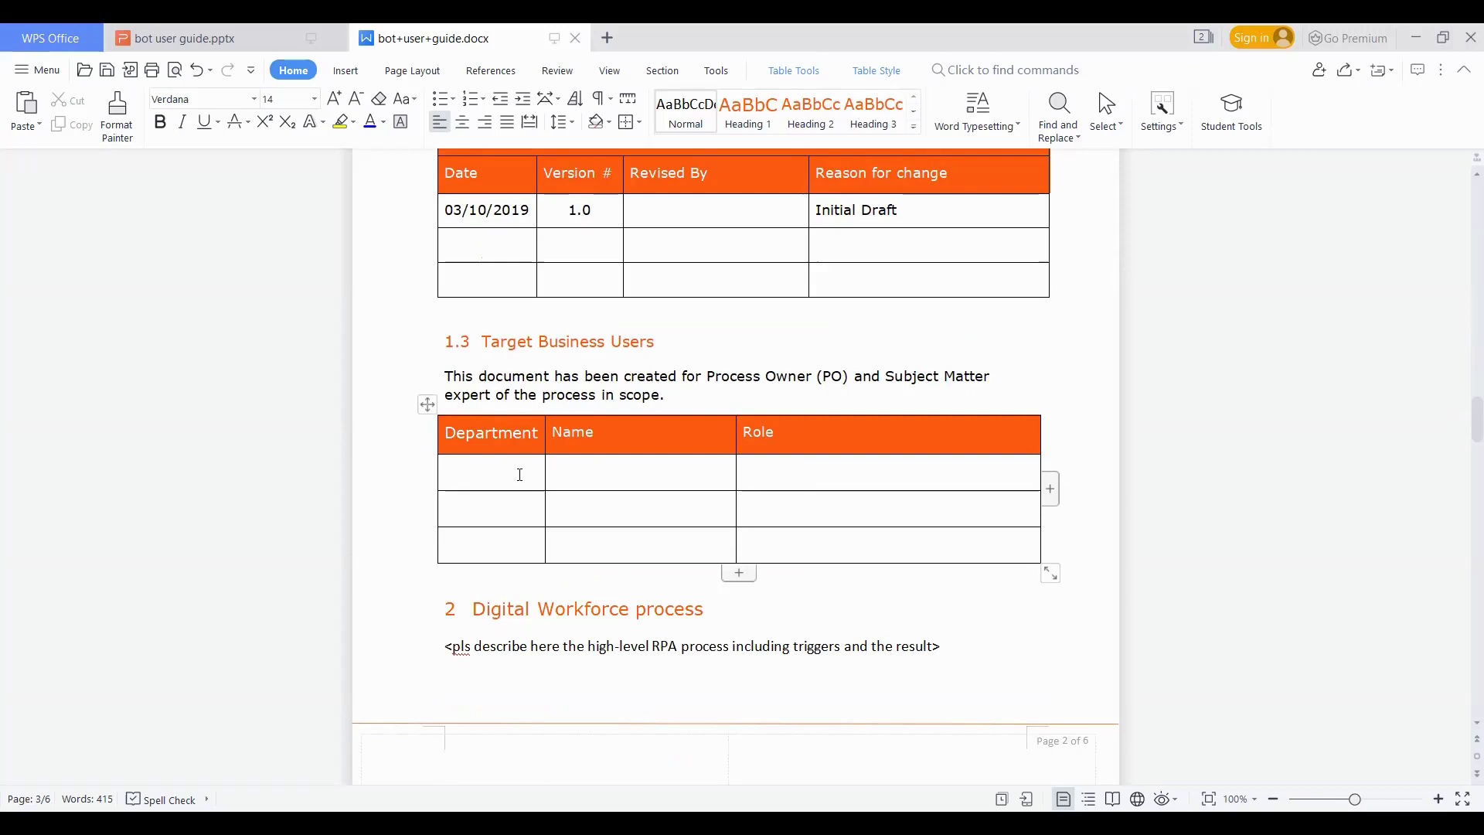
mouse_move(470, 428)
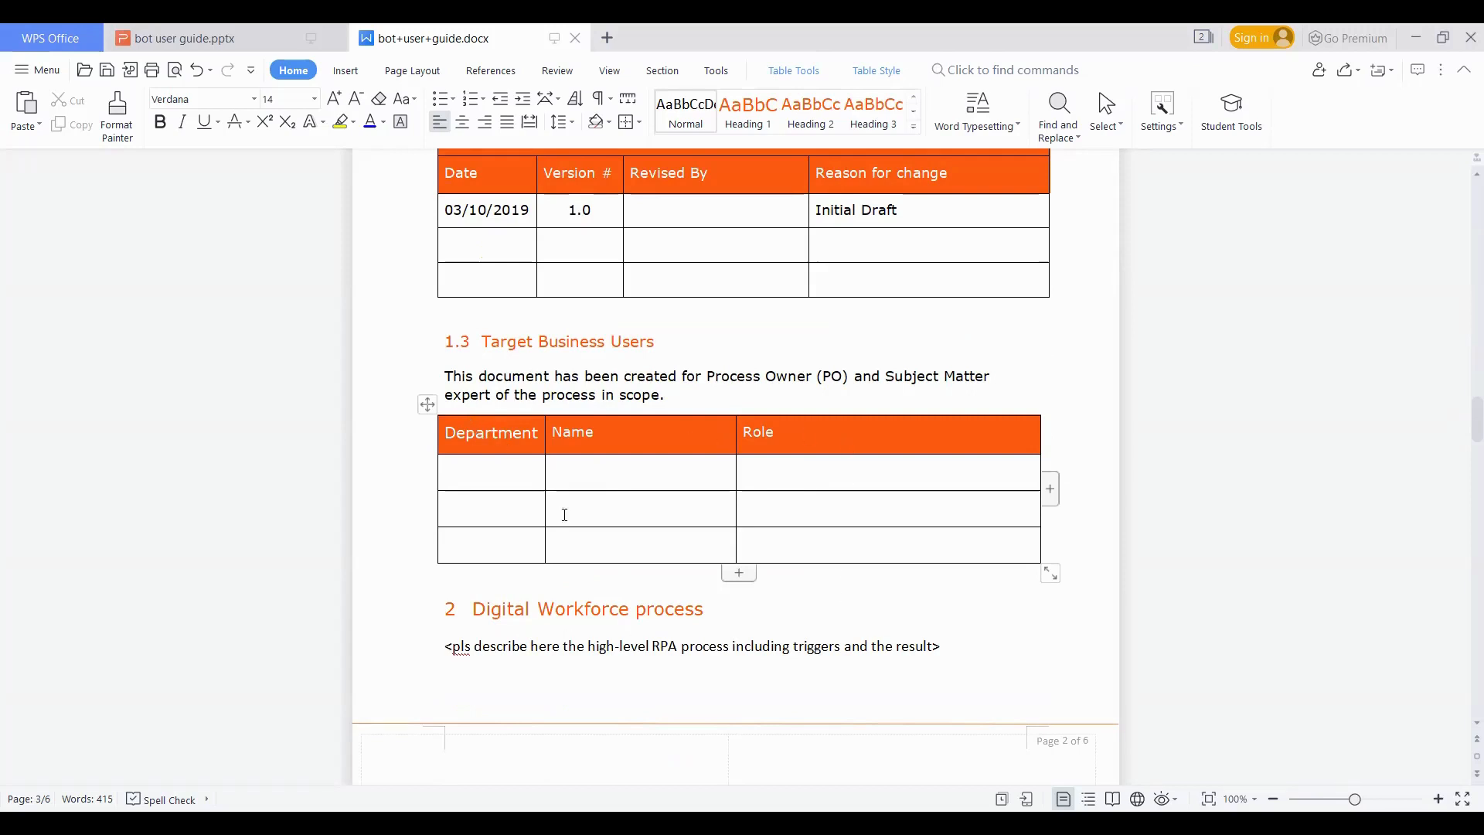
left_click(512, 609)
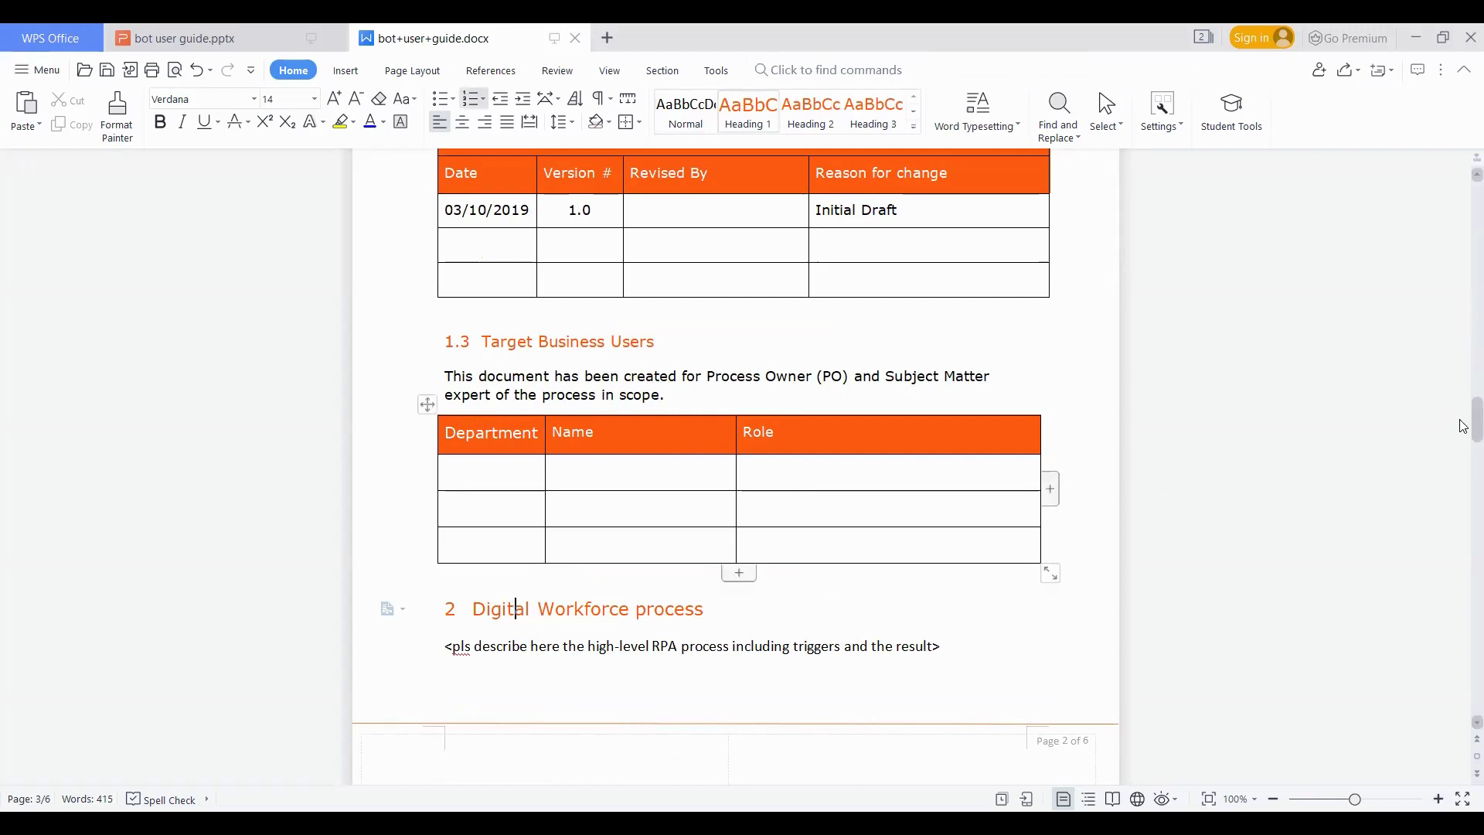
Scroll past section 2 Digital Workforce process to the Bot Management heading
scroll("down", 3)
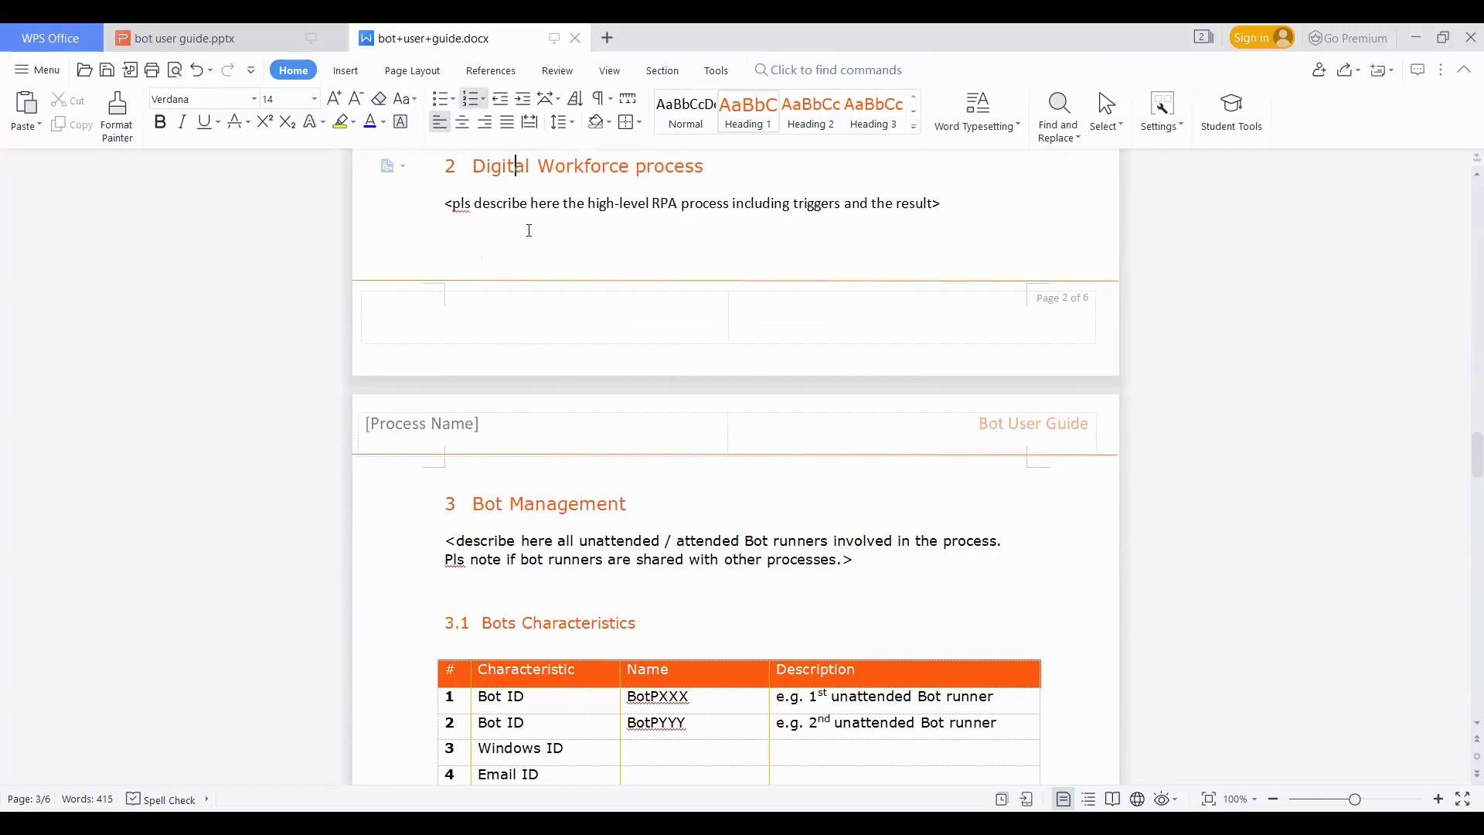
mouse_move(715, 212)
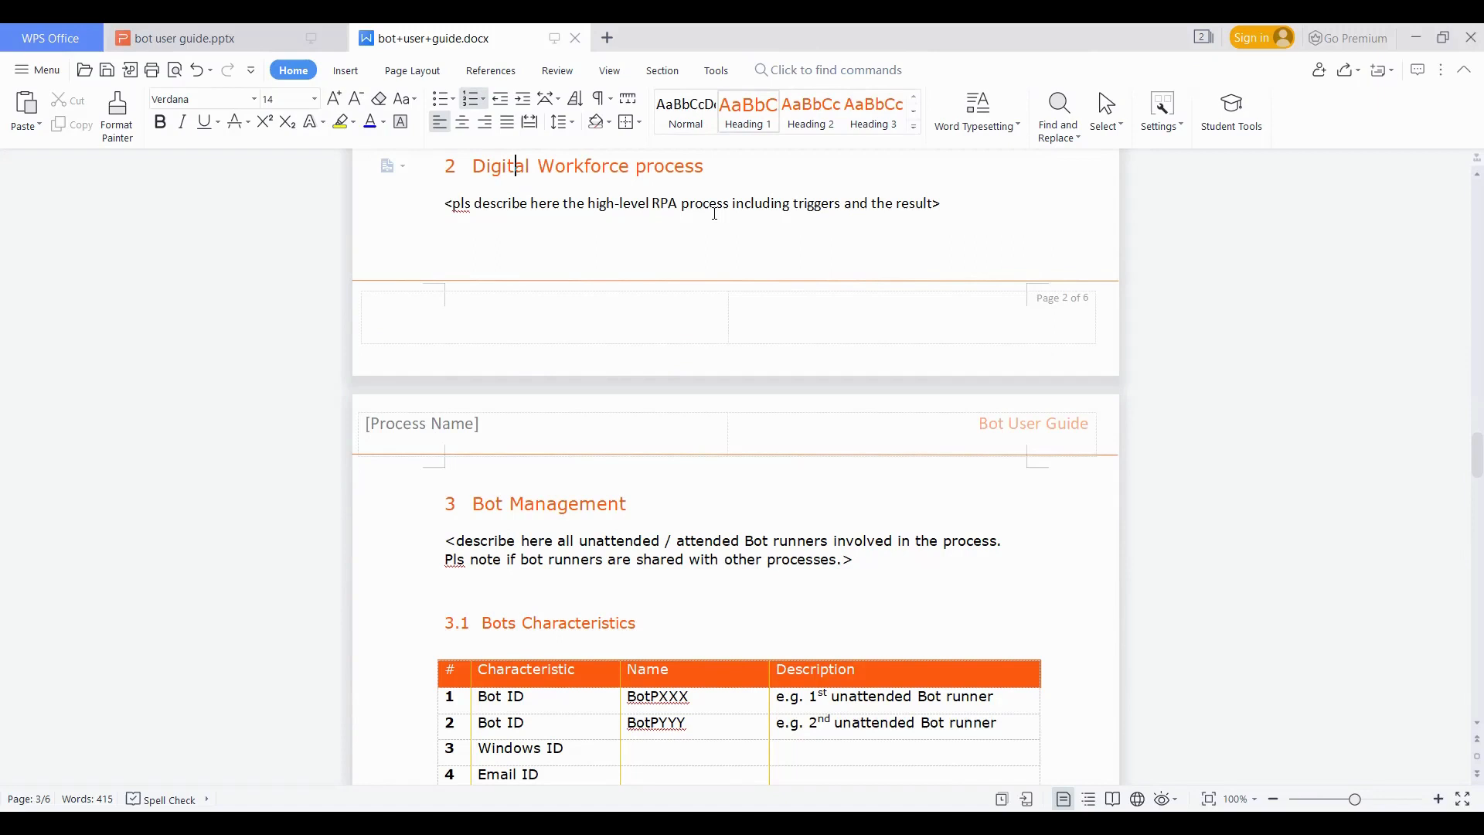
mouse_move(713, 197)
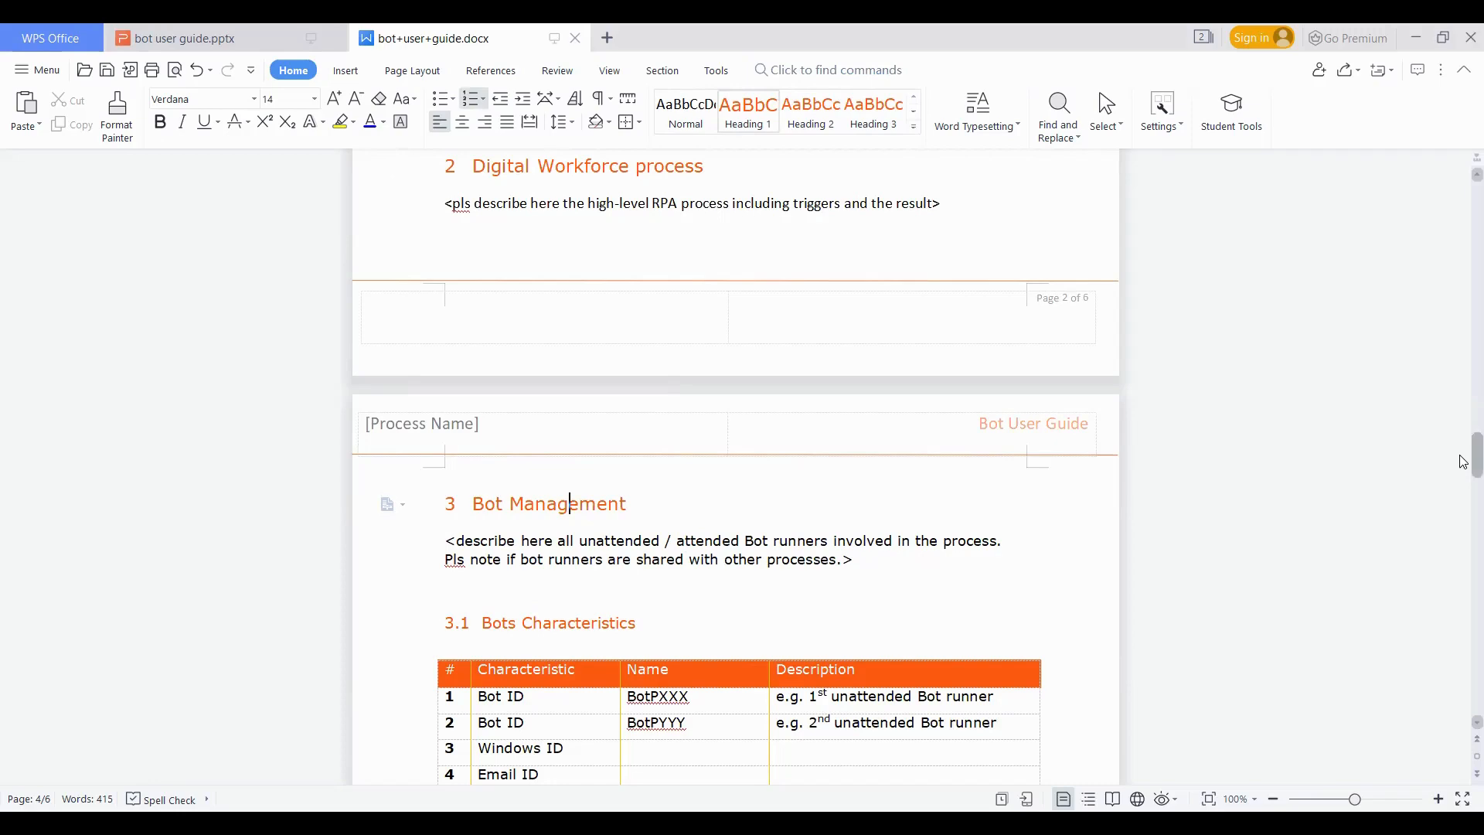
scroll("down", 3)
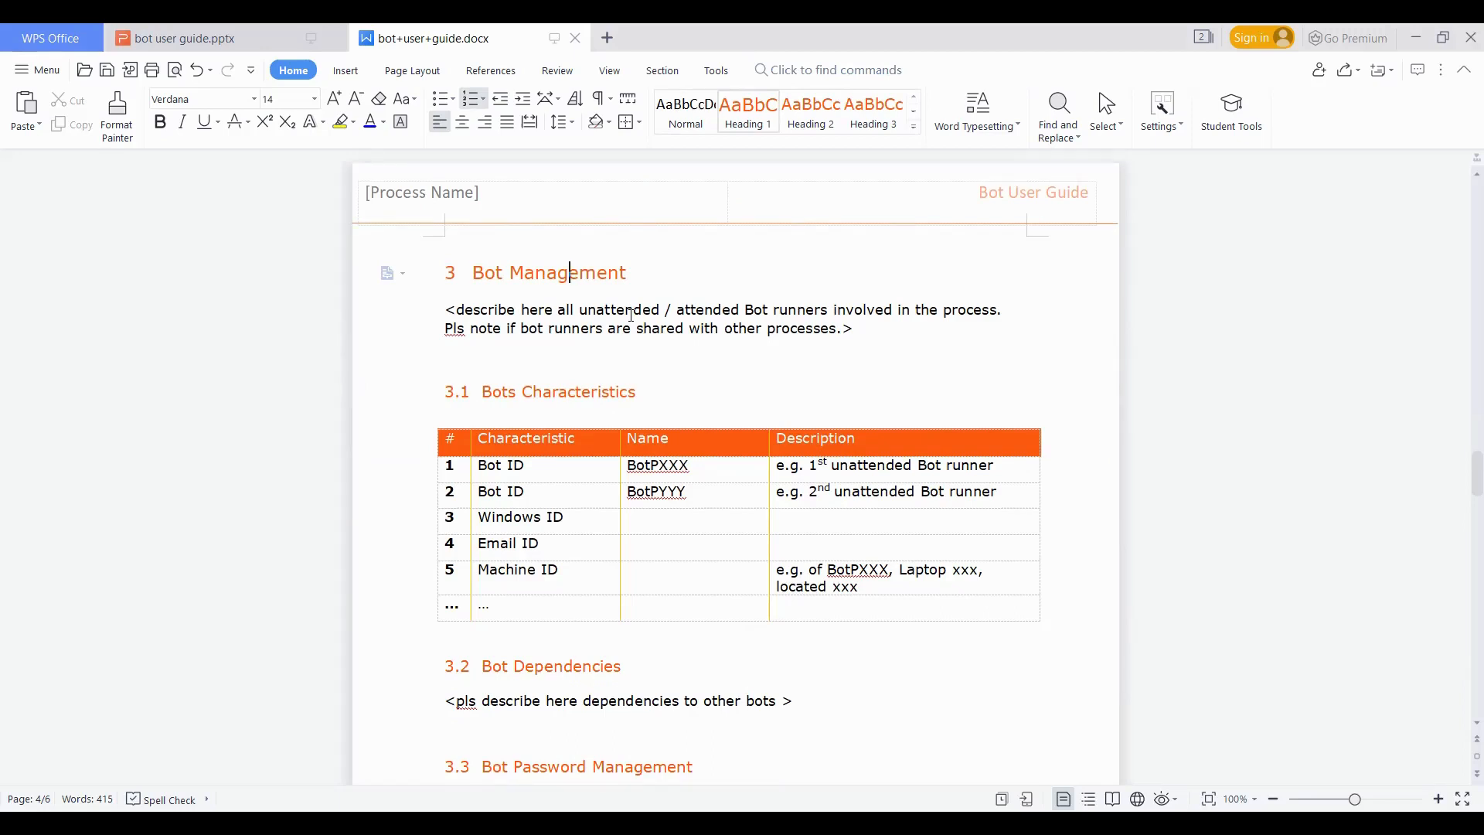
left_click(662, 465)
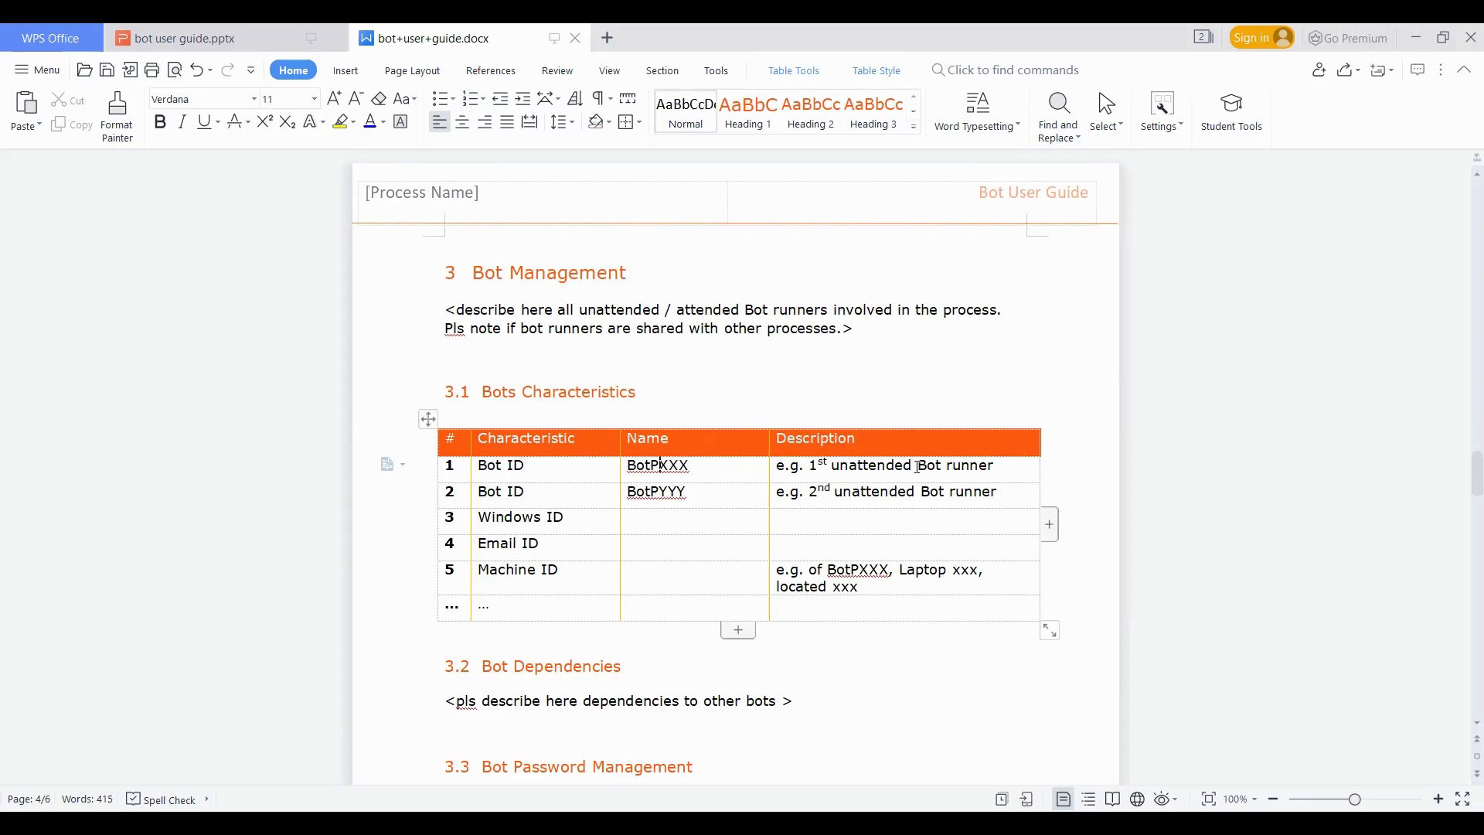
mouse_move(923, 496)
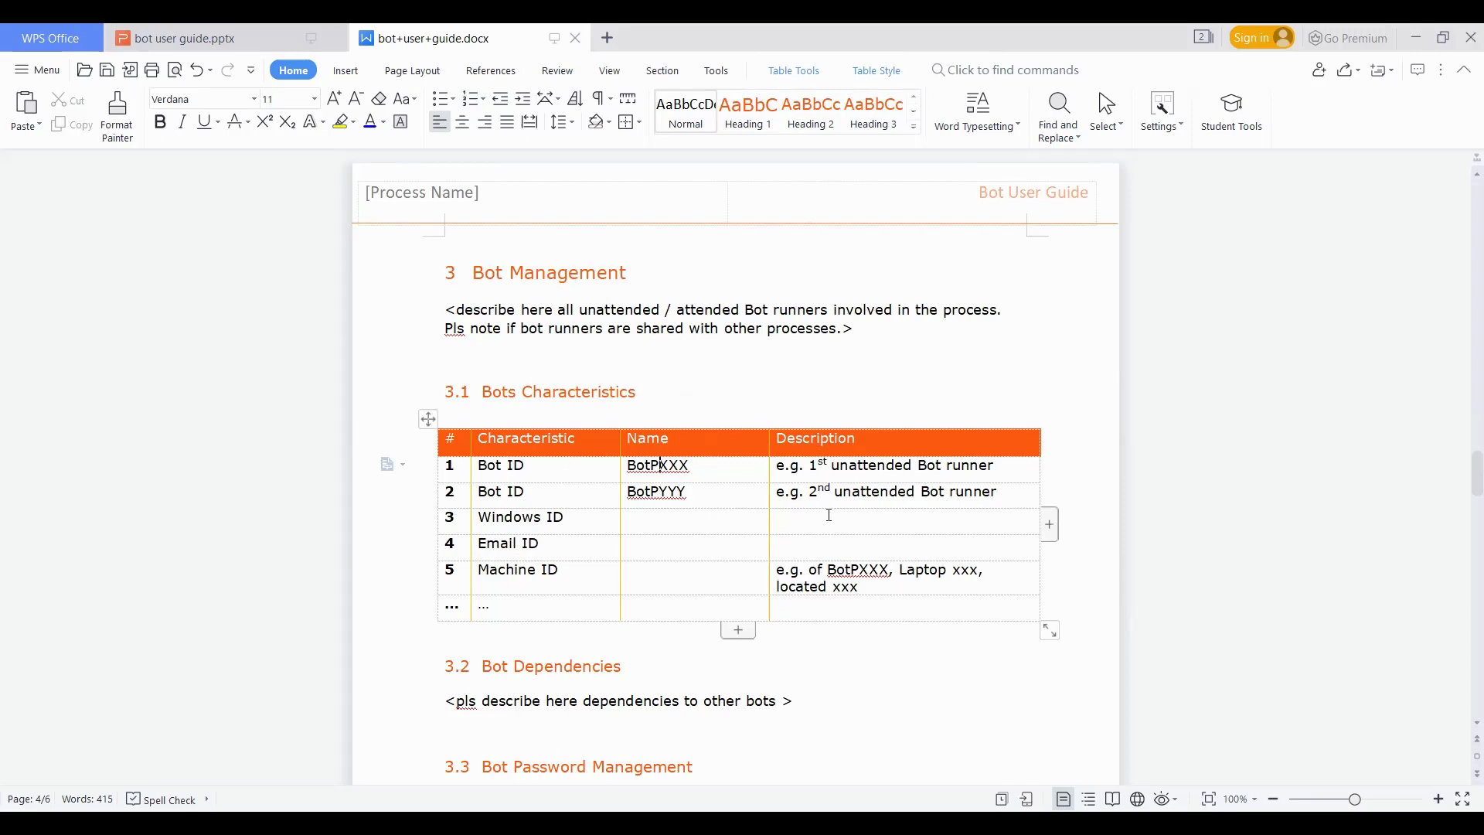
mouse_move(528, 519)
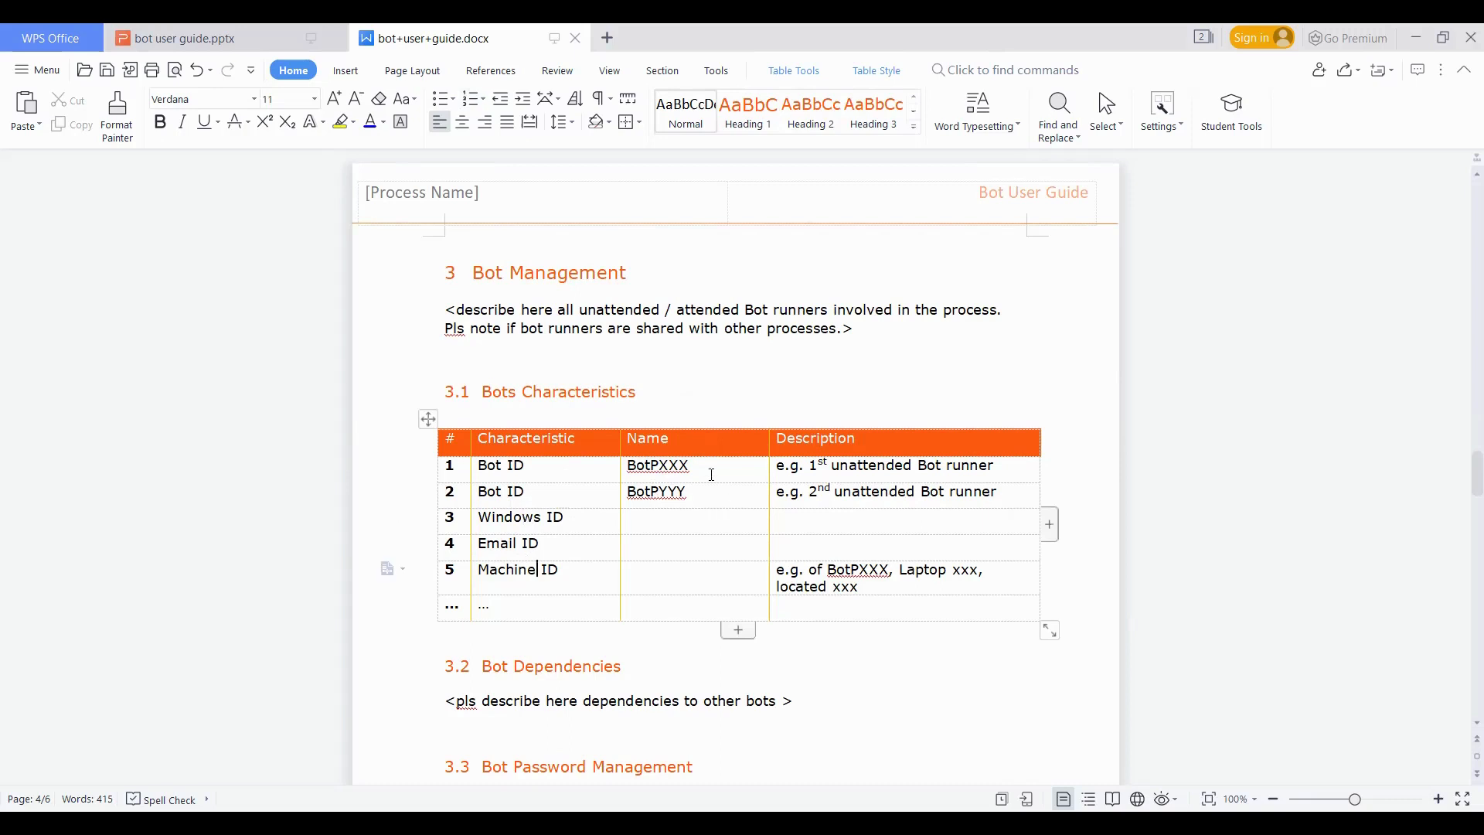
mouse_move(660, 451)
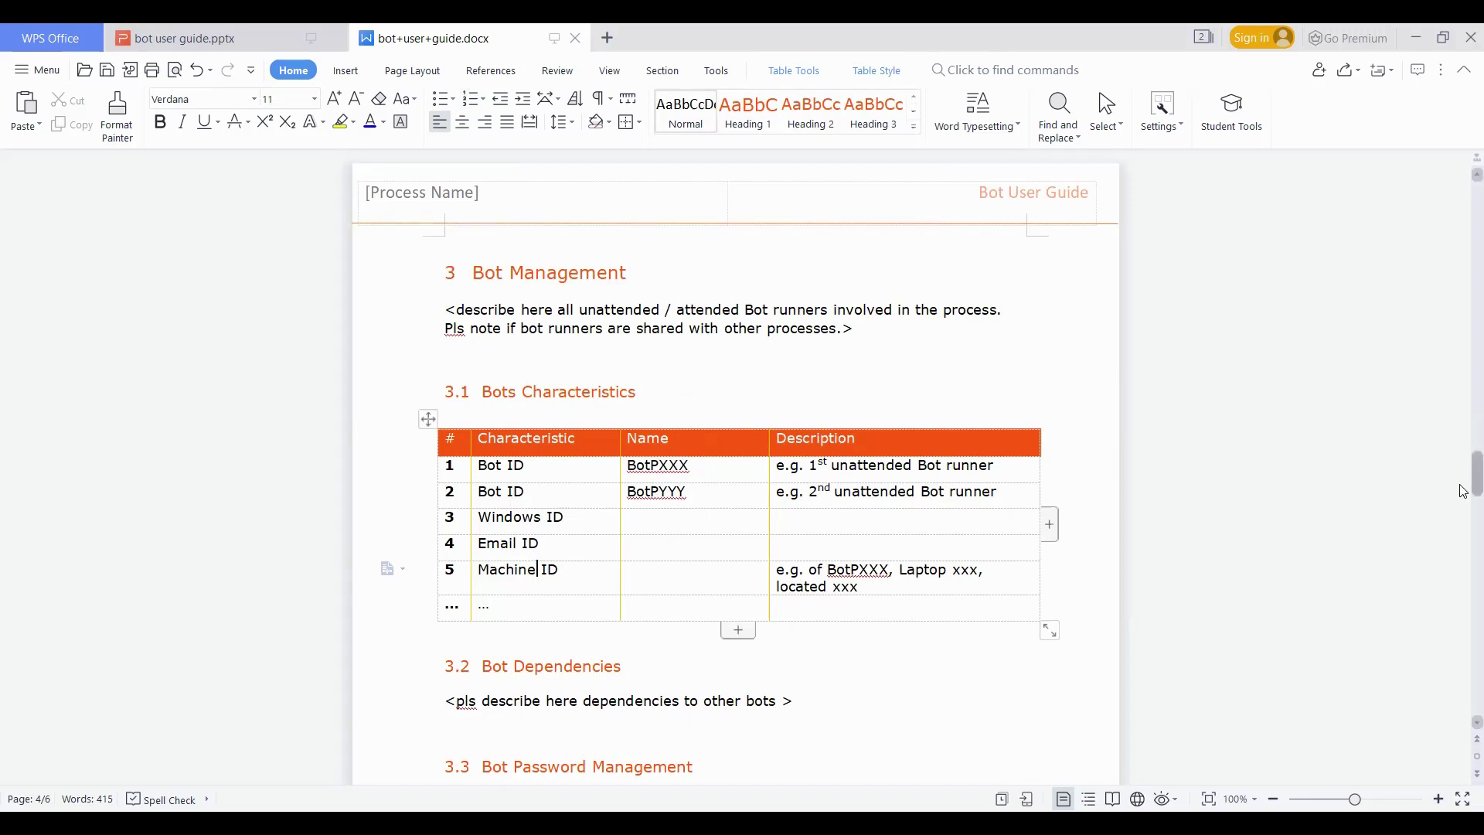
Scroll past Bot Dependencies and Password Management to 4.1 Preparation of input
scroll("down", 3)
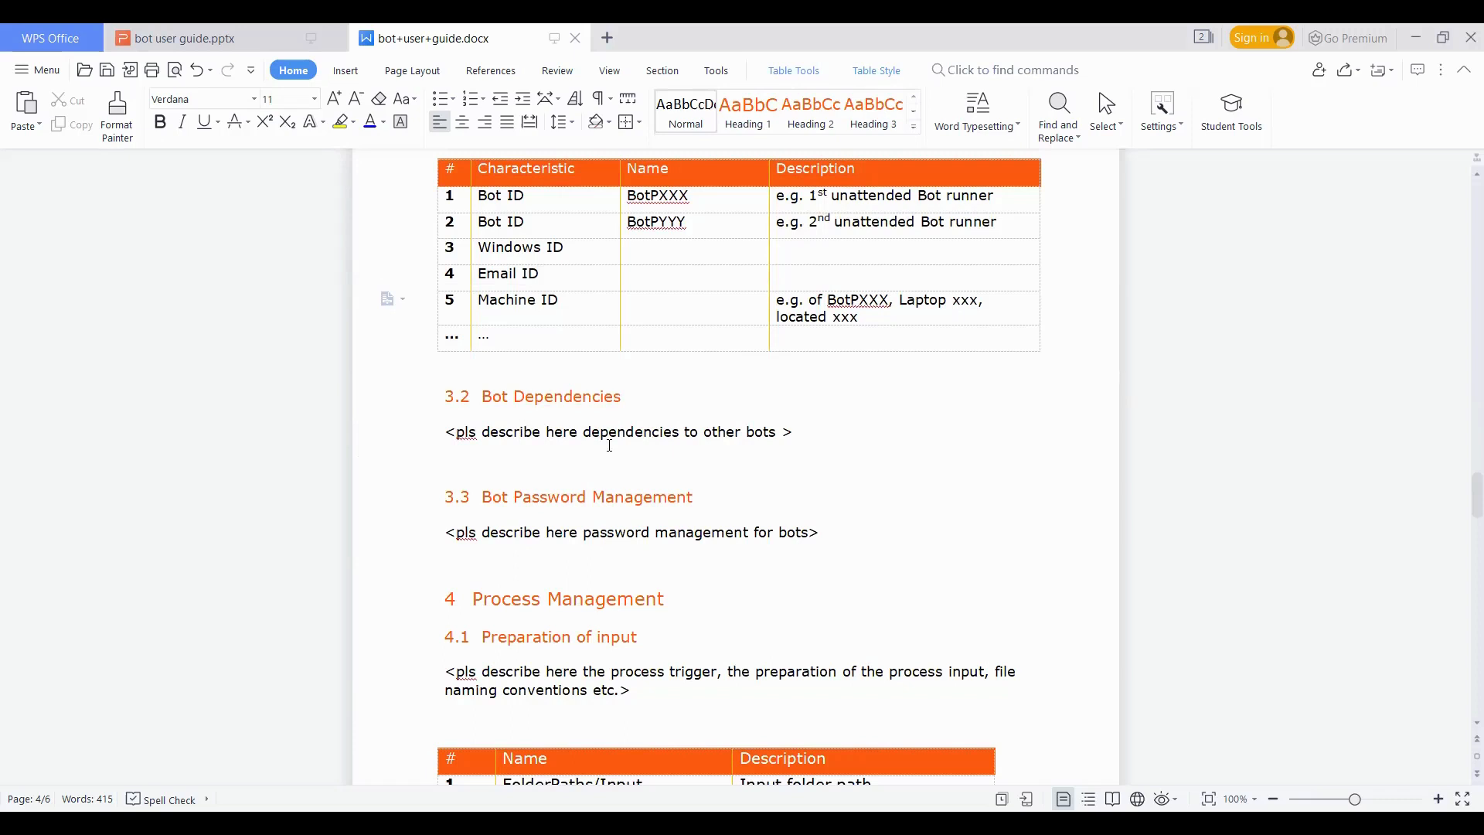
mouse_move(521, 532)
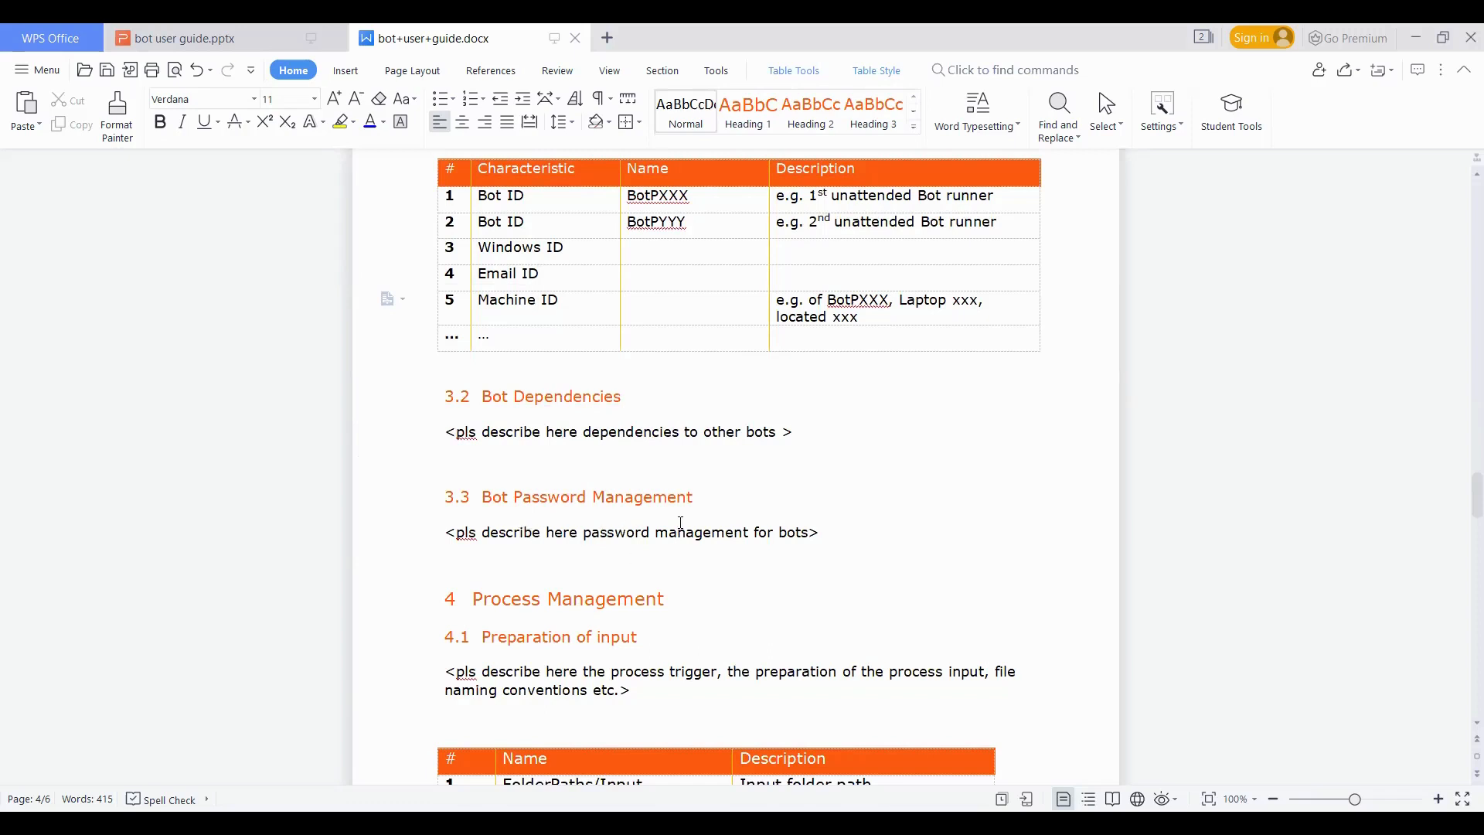
mouse_move(1437, 514)
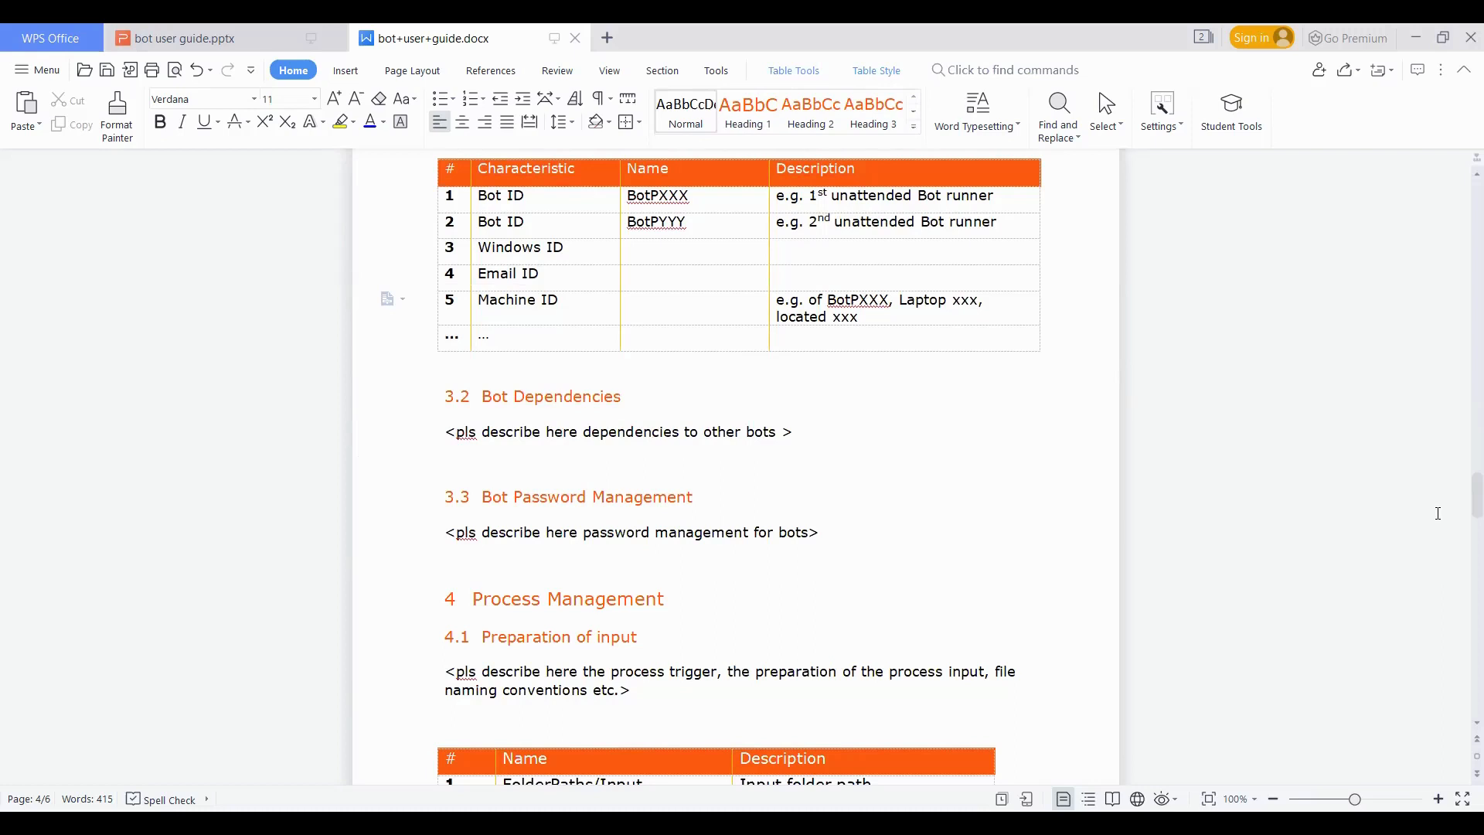
scroll("down", 3)
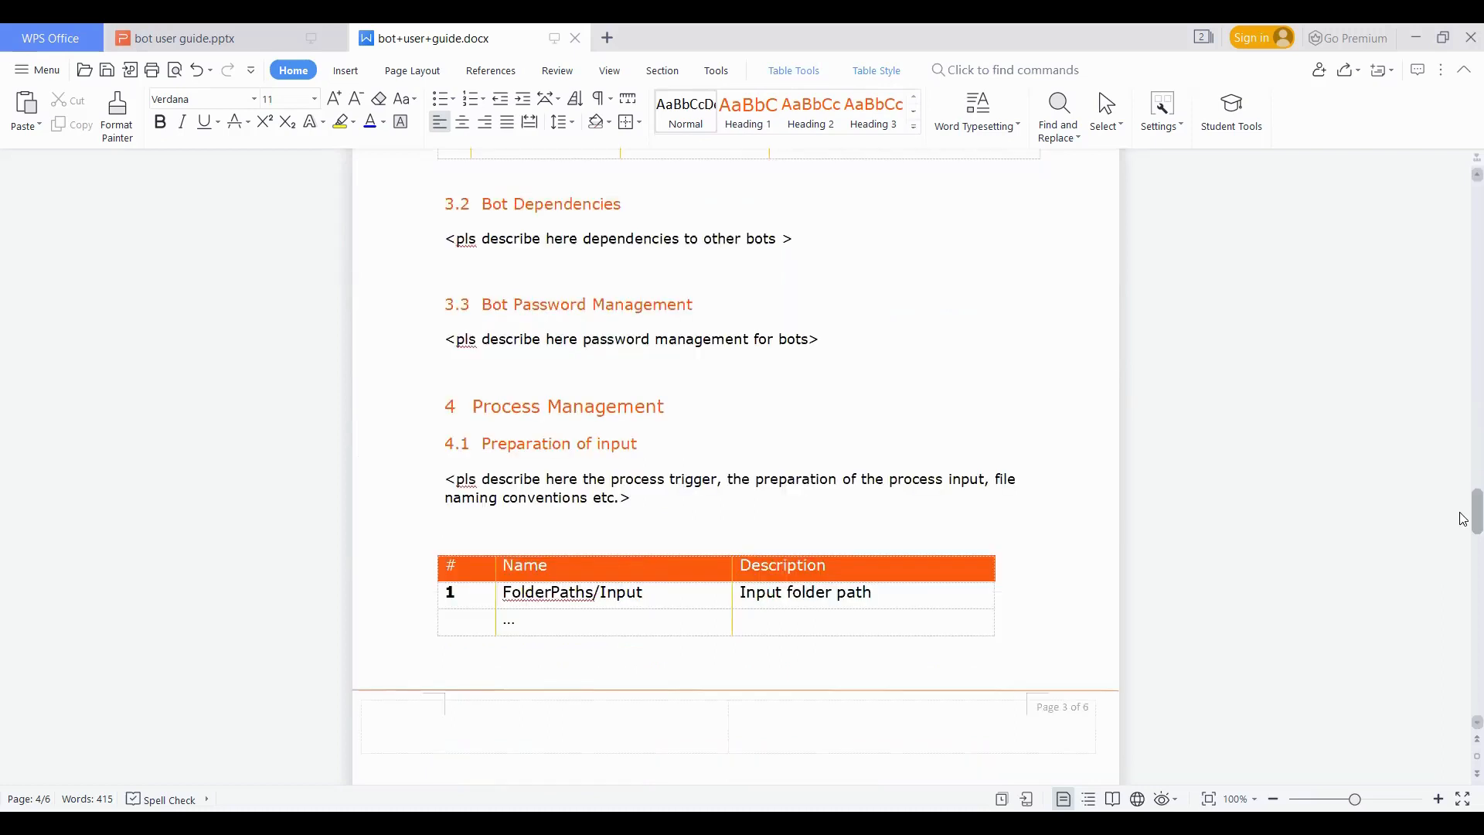
Select FolderPaths/Input and scroll to 4.2 Configuration Setting with its Config.xml path
scroll("down", 3)
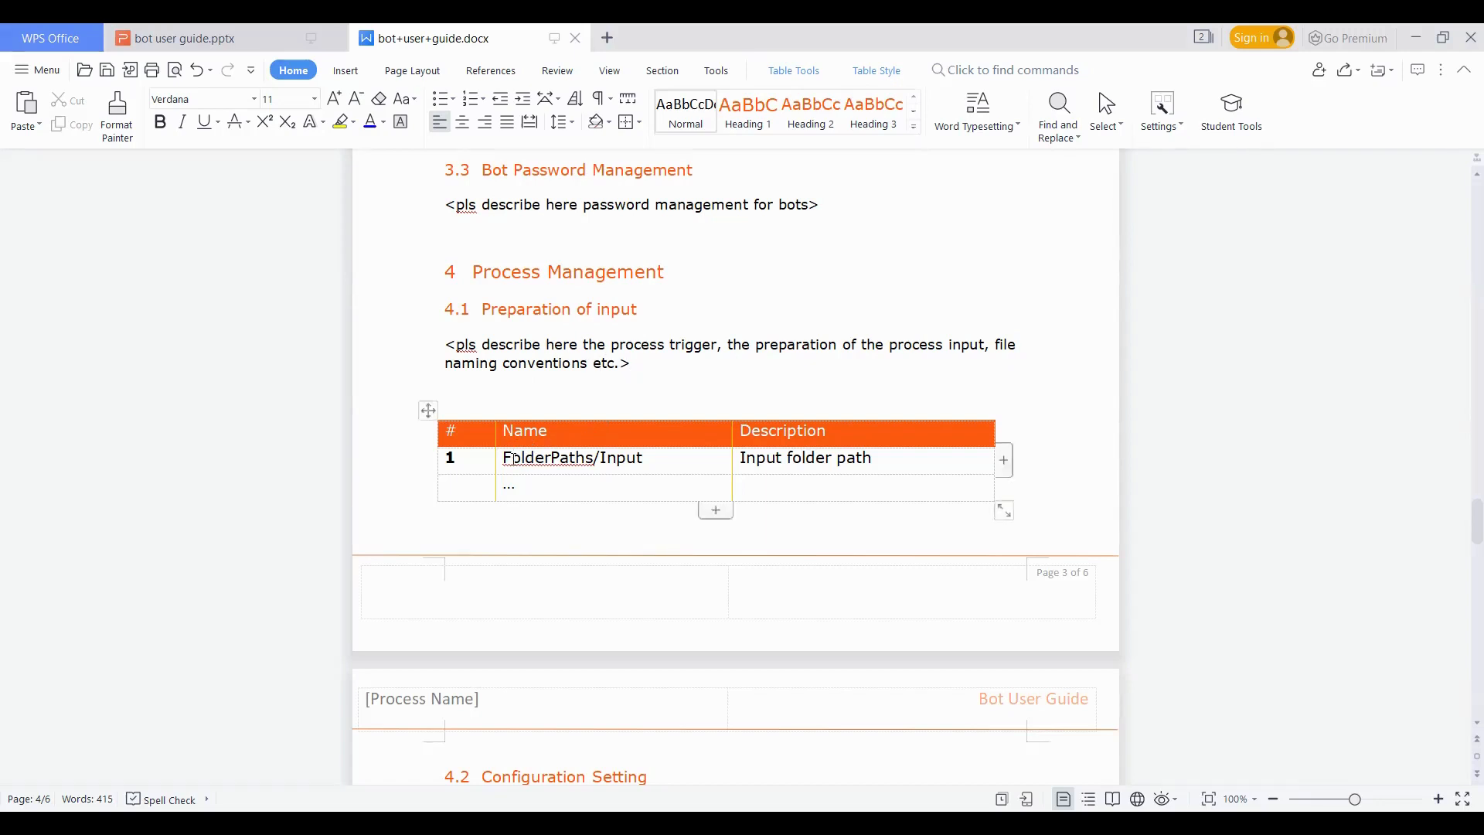
double_click(572, 458)
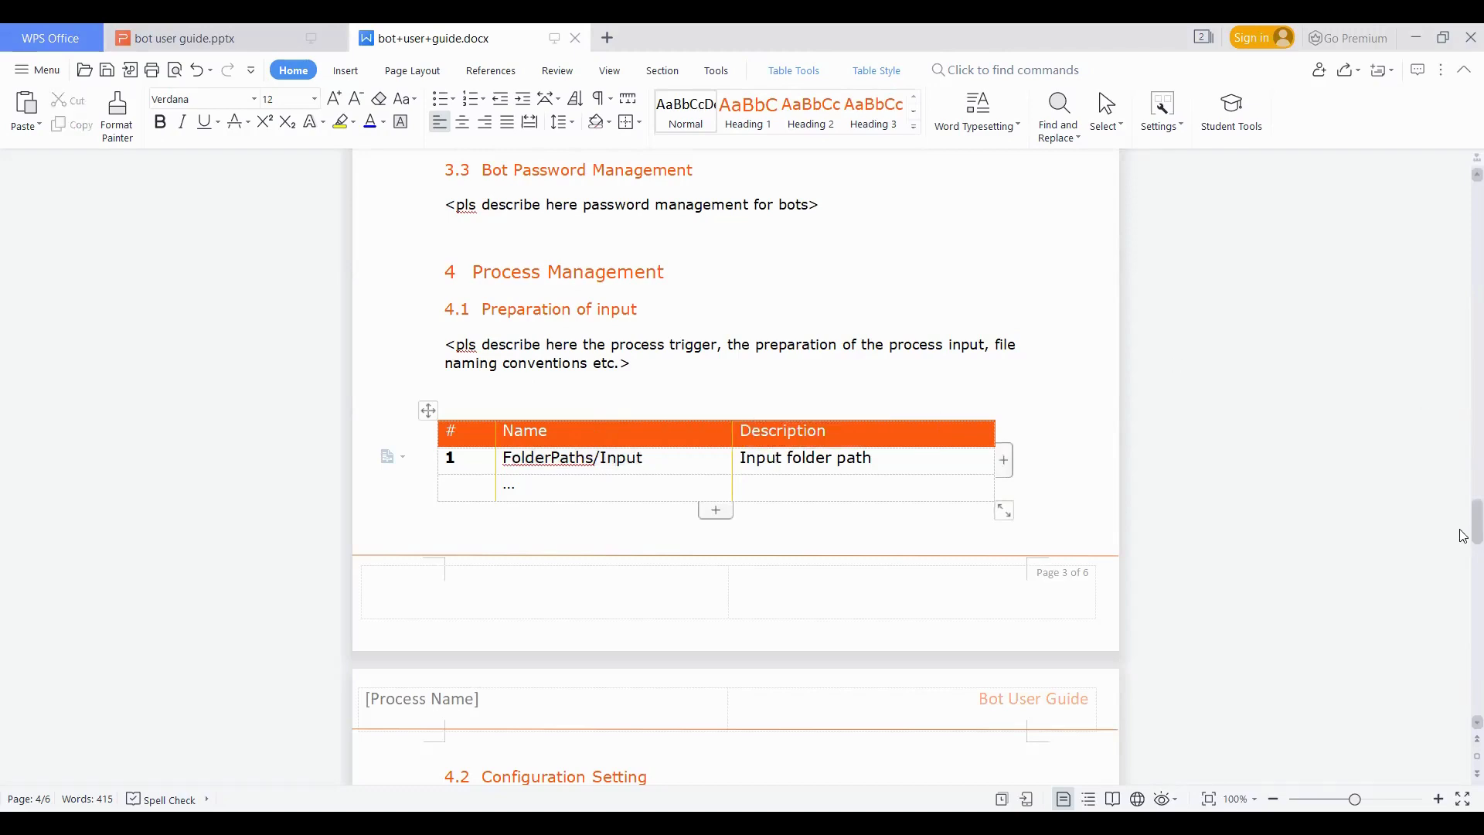
scroll("down", 3)
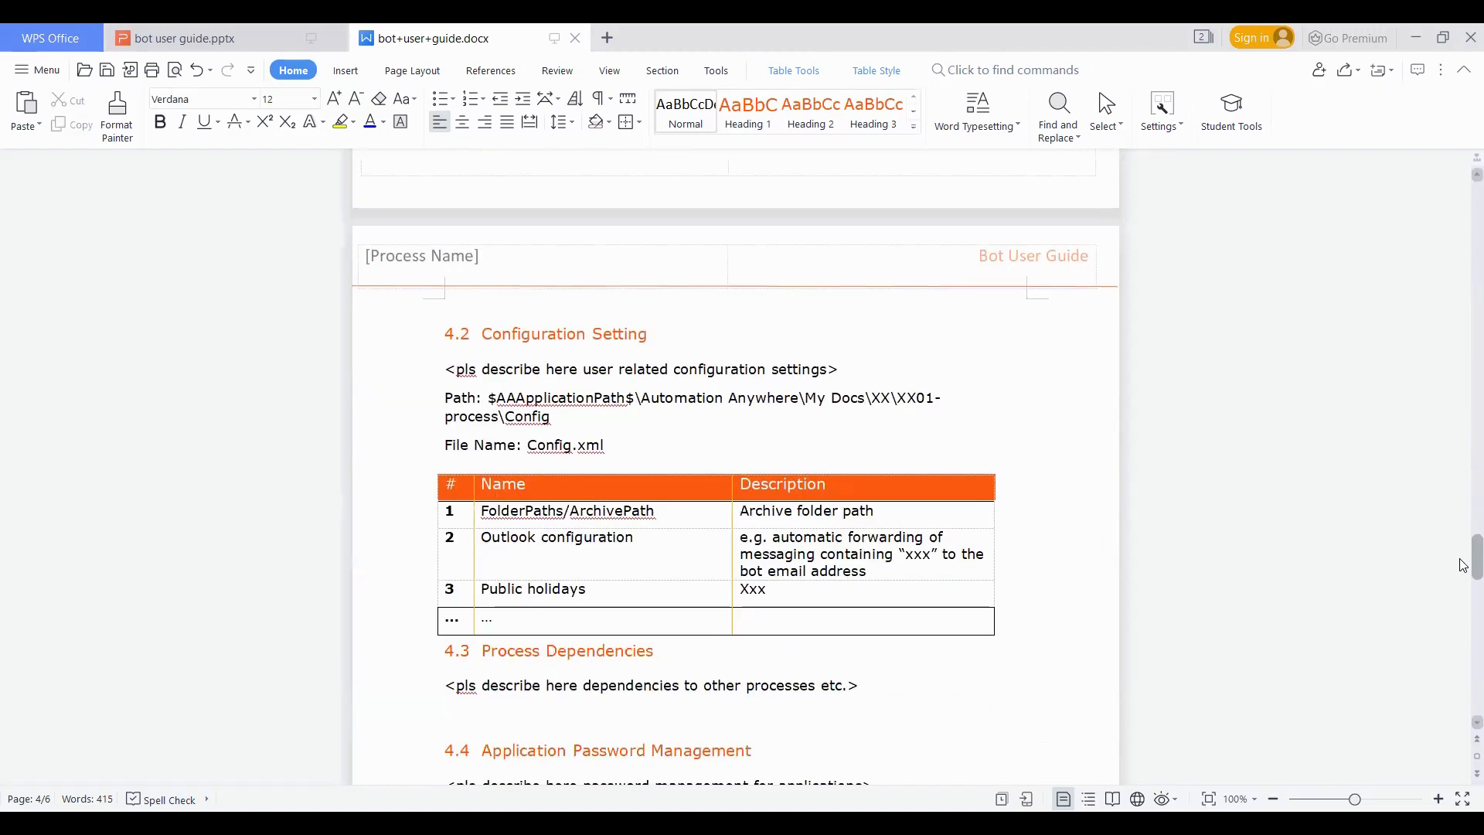
mouse_move(569, 445)
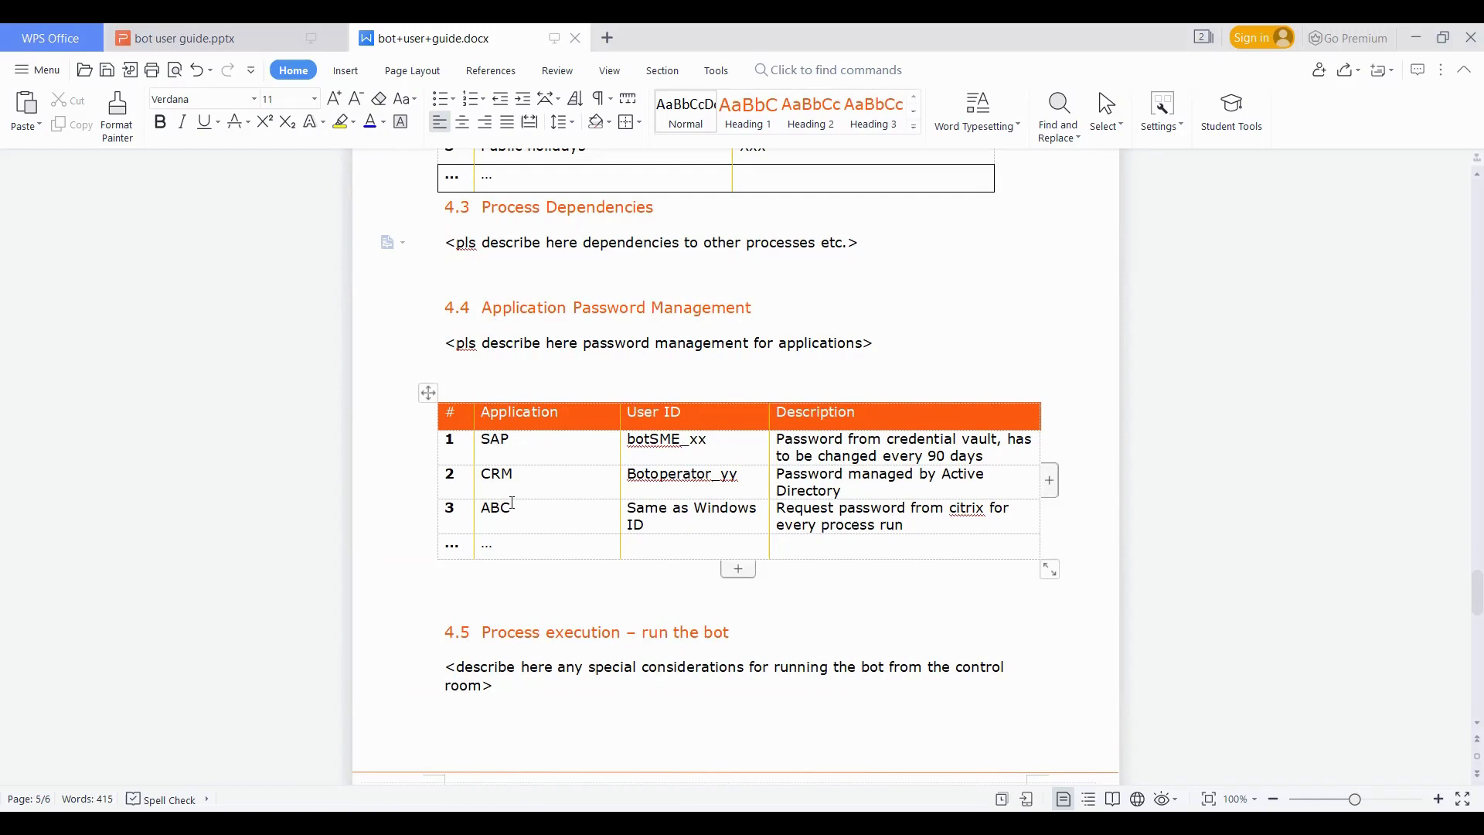
left_click(510, 507)
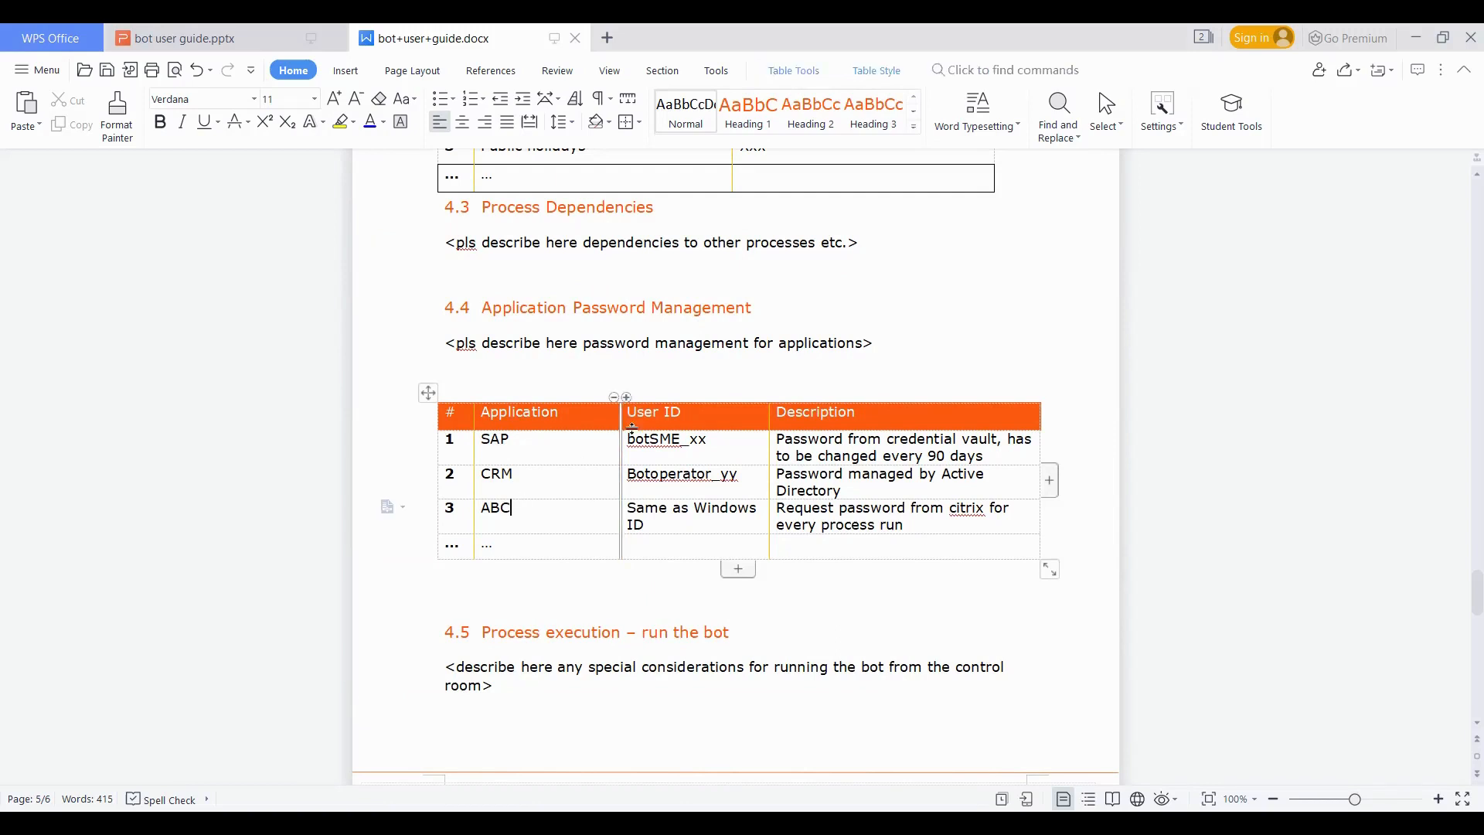
left_click_drag(665, 438, 722, 473)
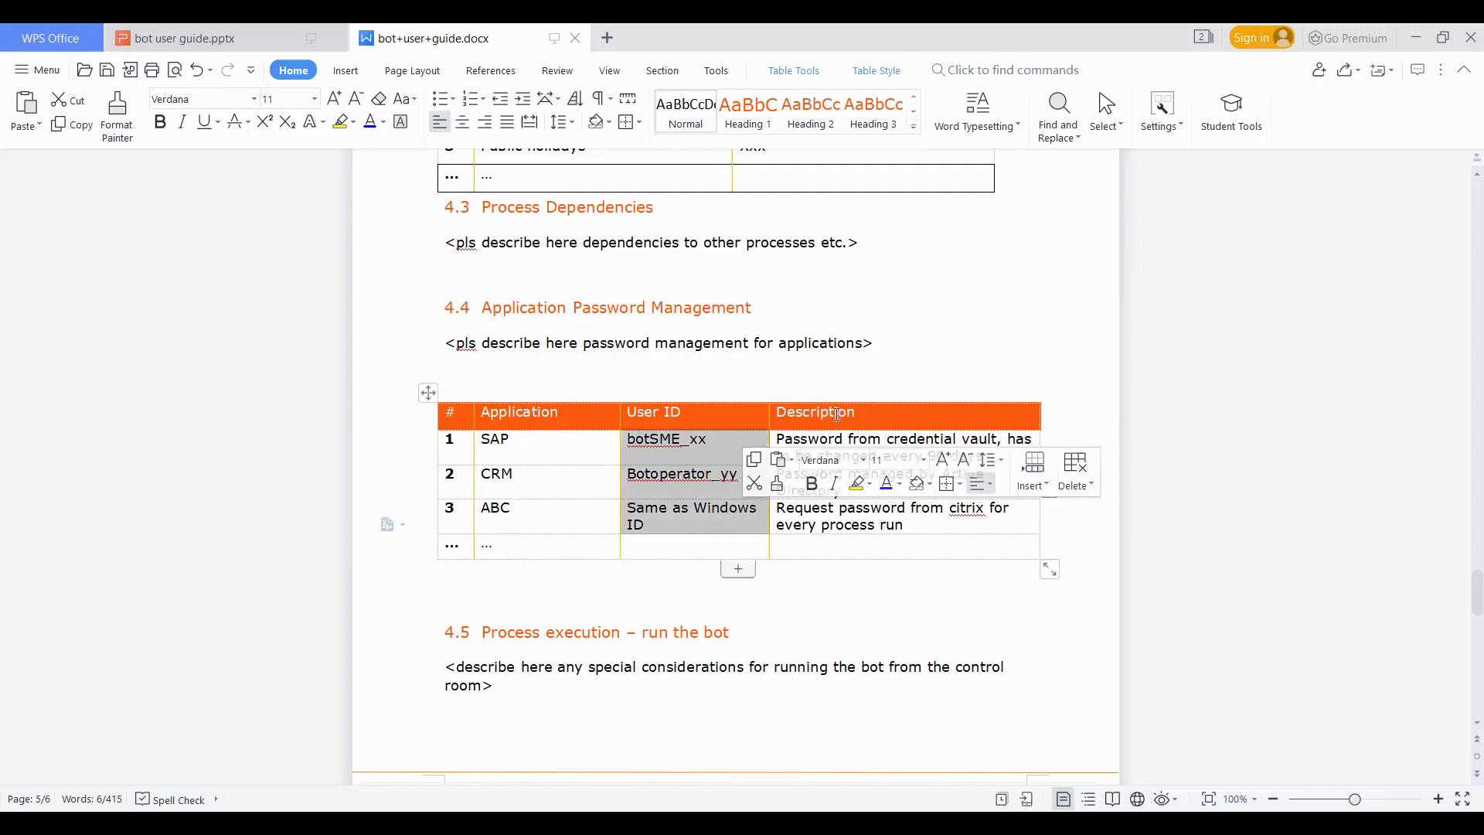
left_click(854, 456)
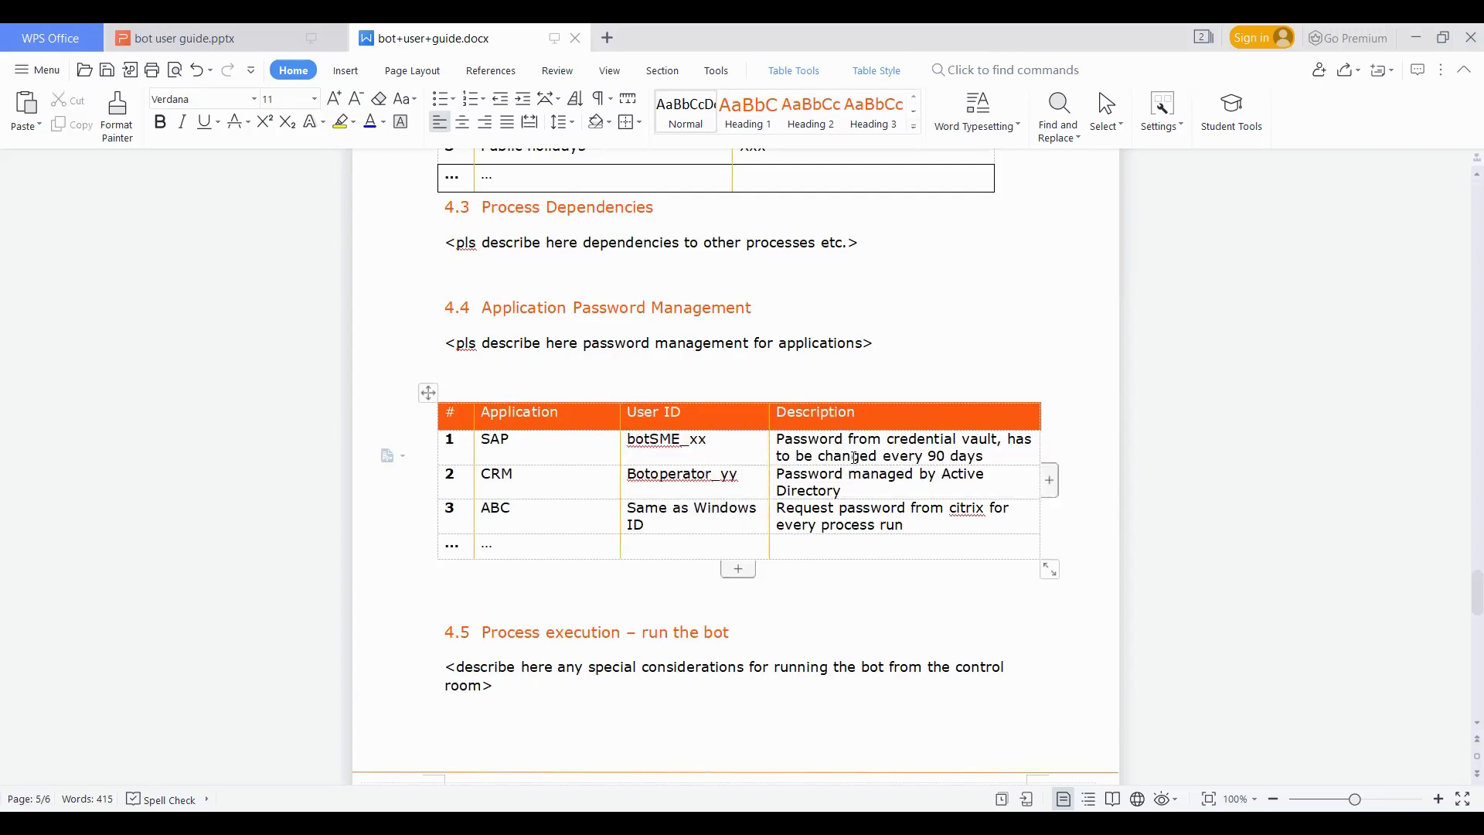
mouse_move(894, 442)
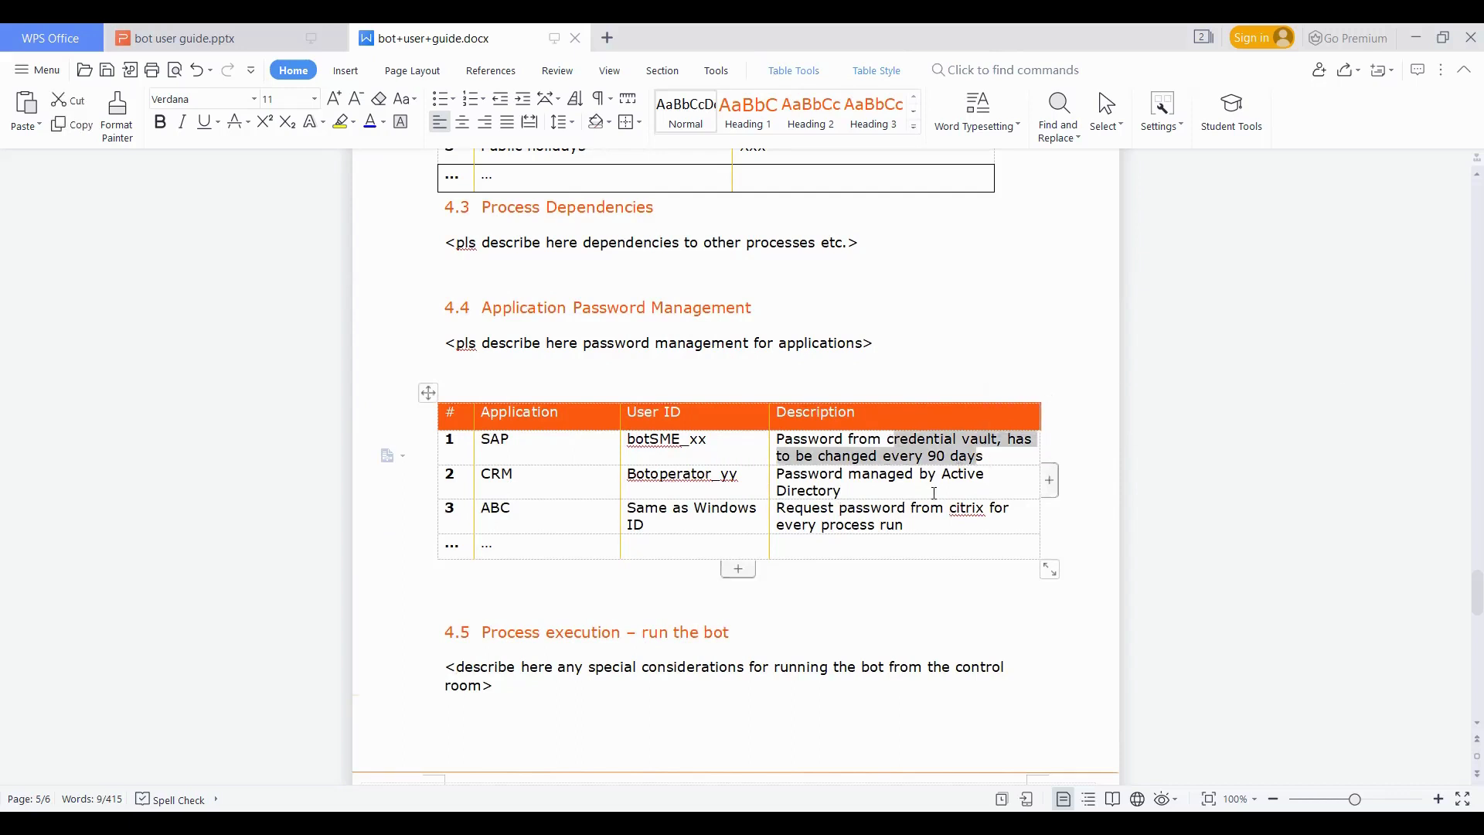
left_click(844, 491)
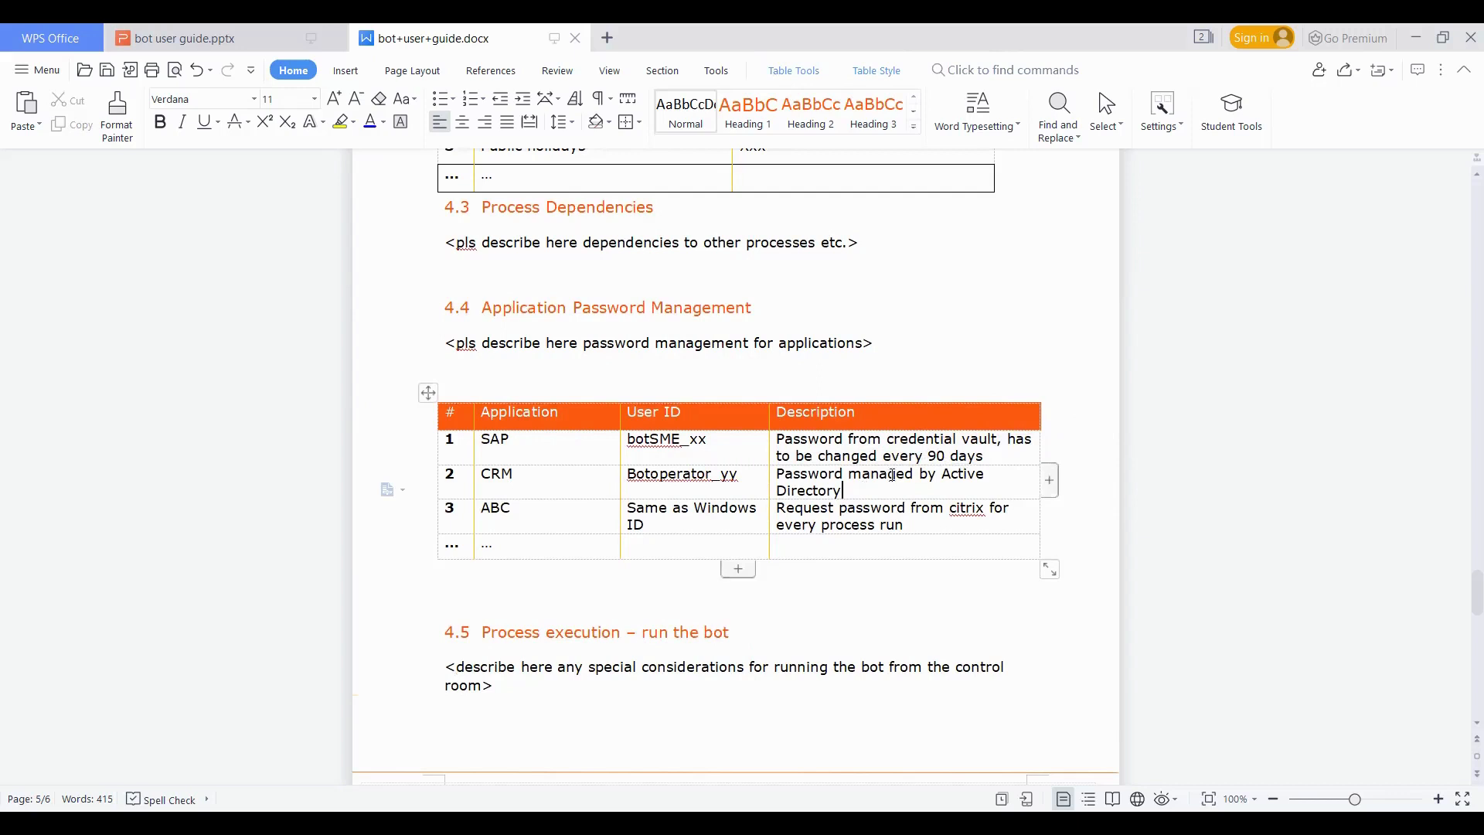
double_click(963, 474)
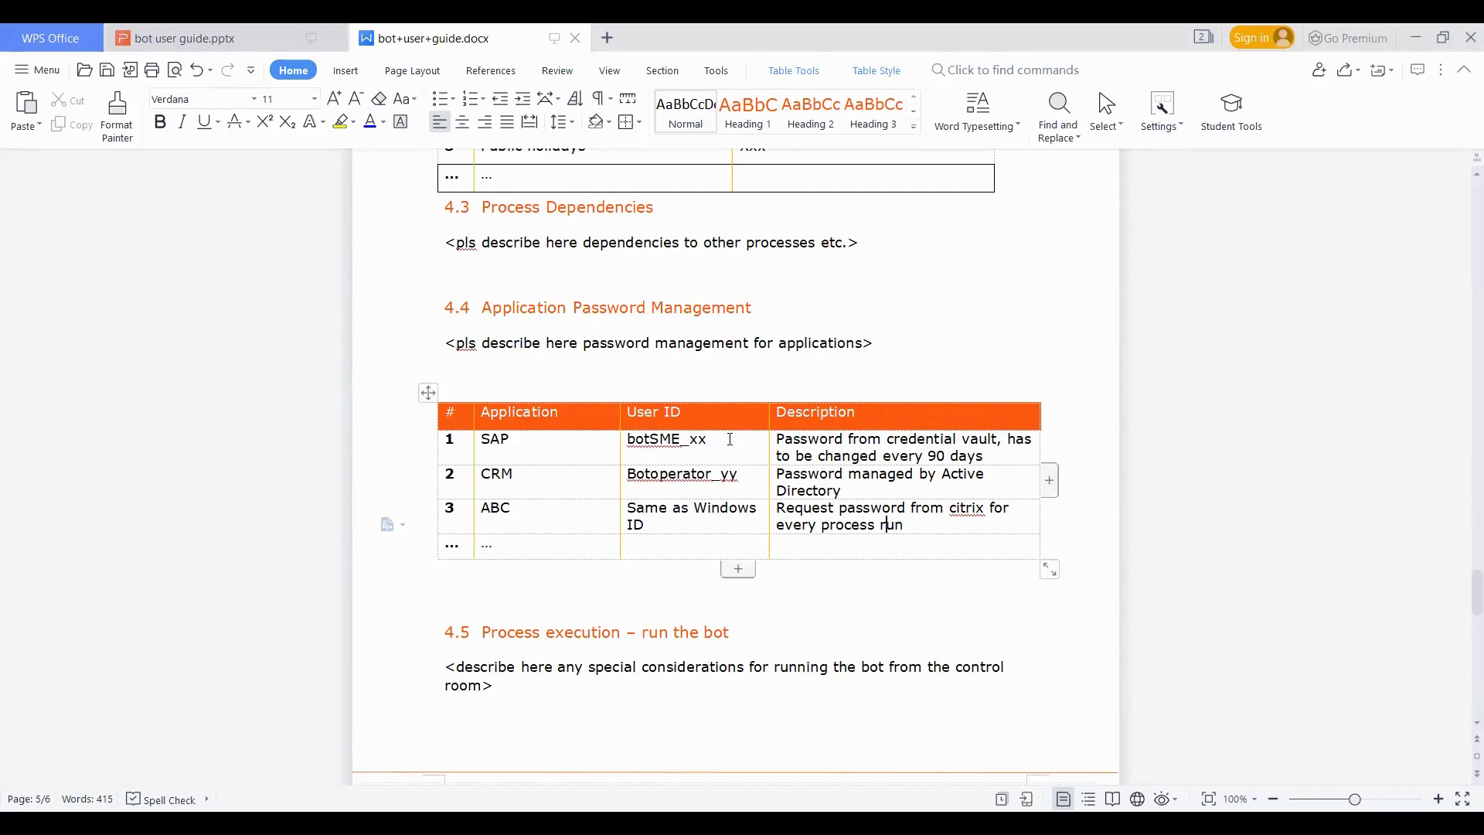
mouse_move(506, 708)
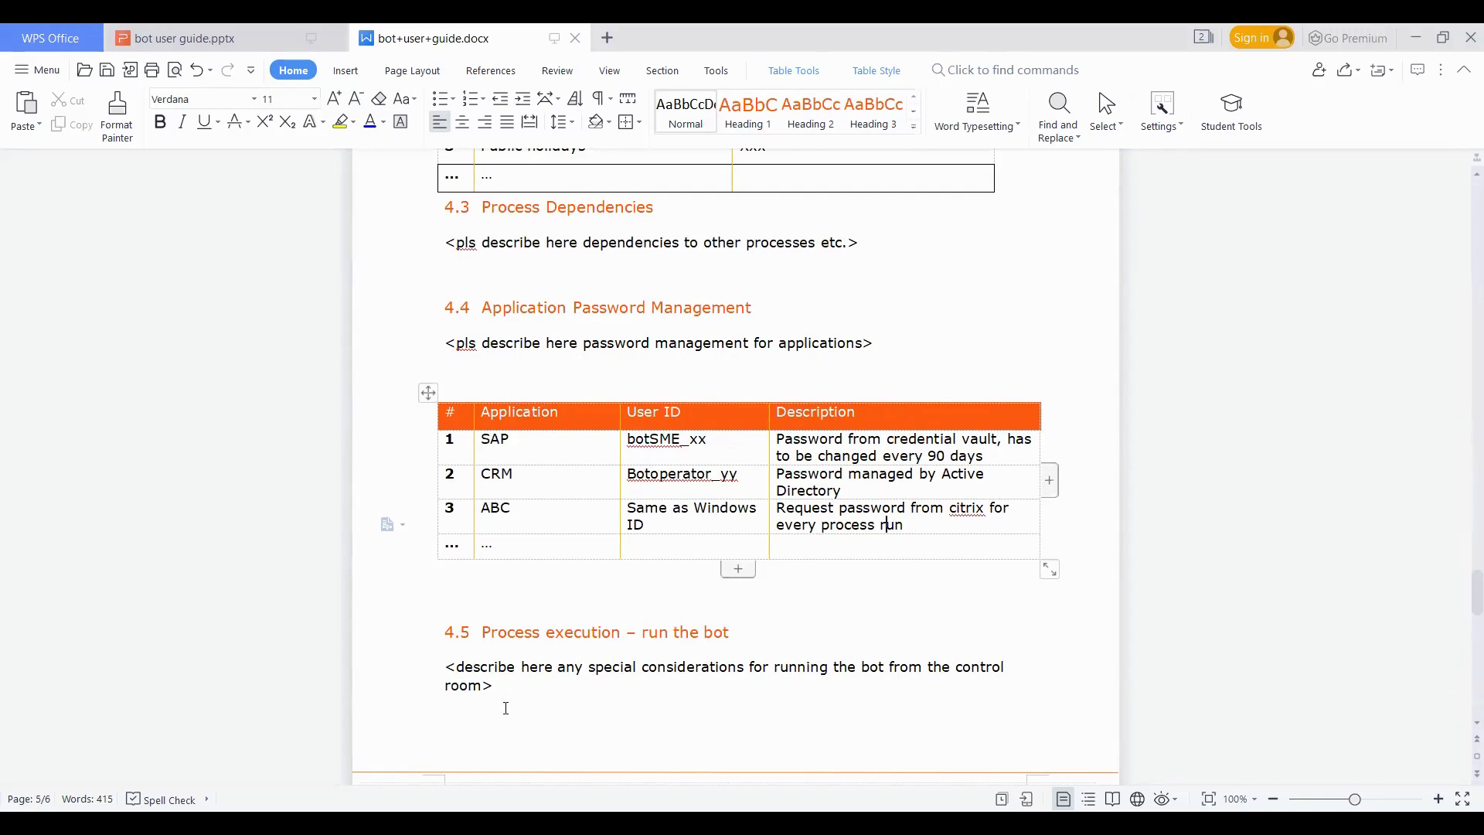
mouse_move(510, 661)
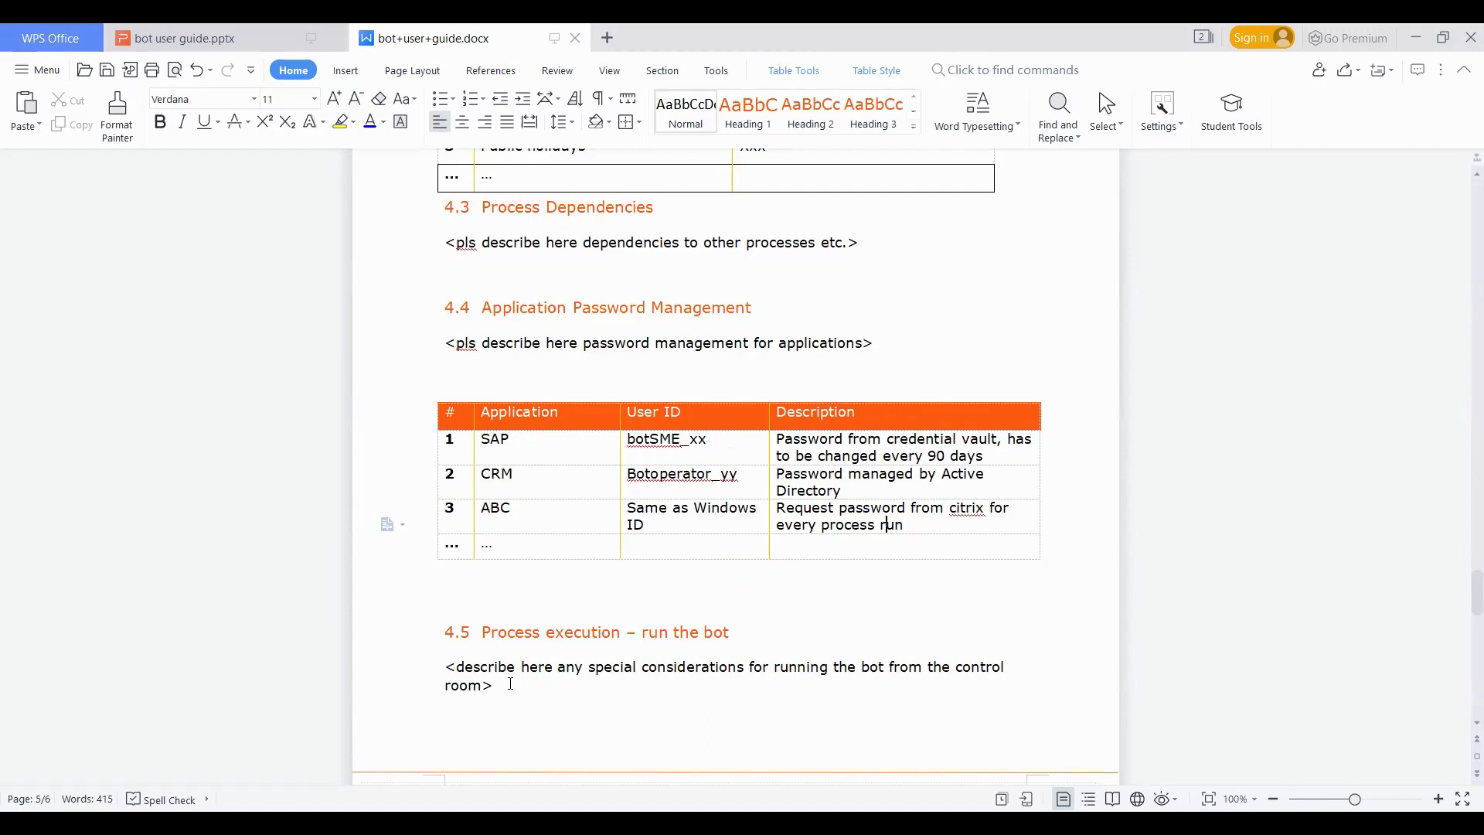
mouse_move(1372, 606)
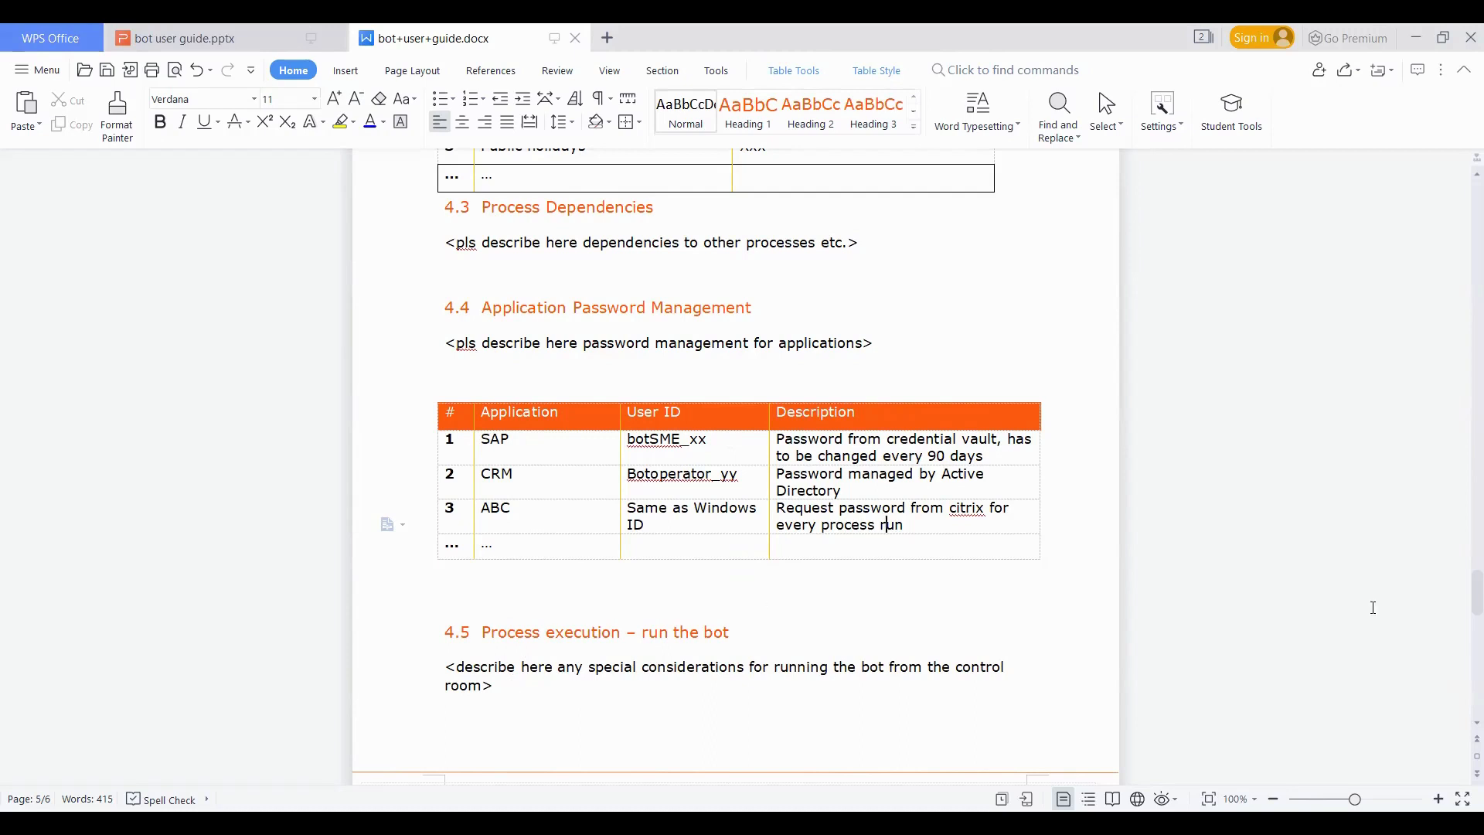
Scroll to the process frequency table and the empty section 5 Attachments
scroll("down", 3)
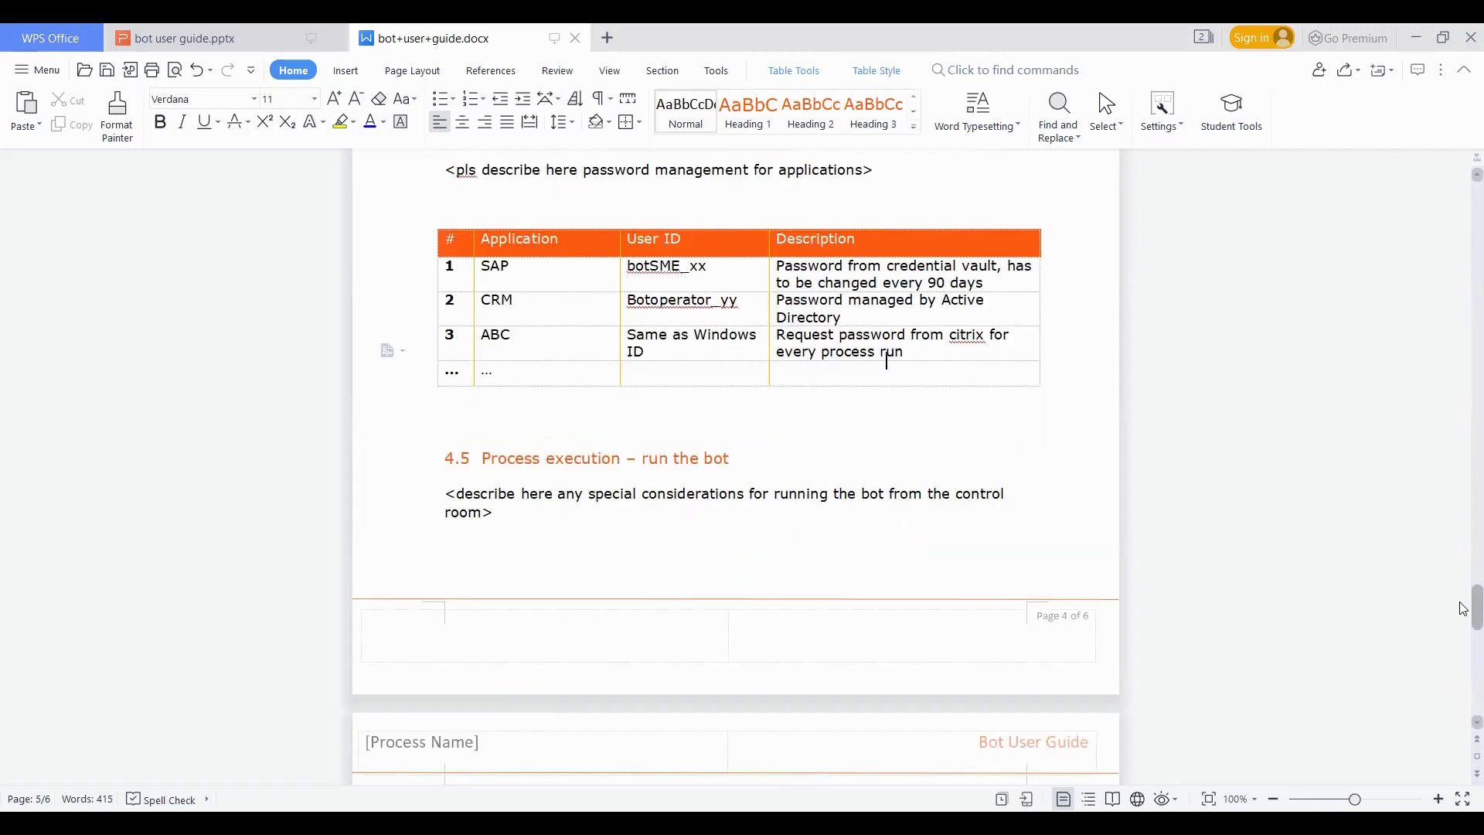
scroll("down", 3)
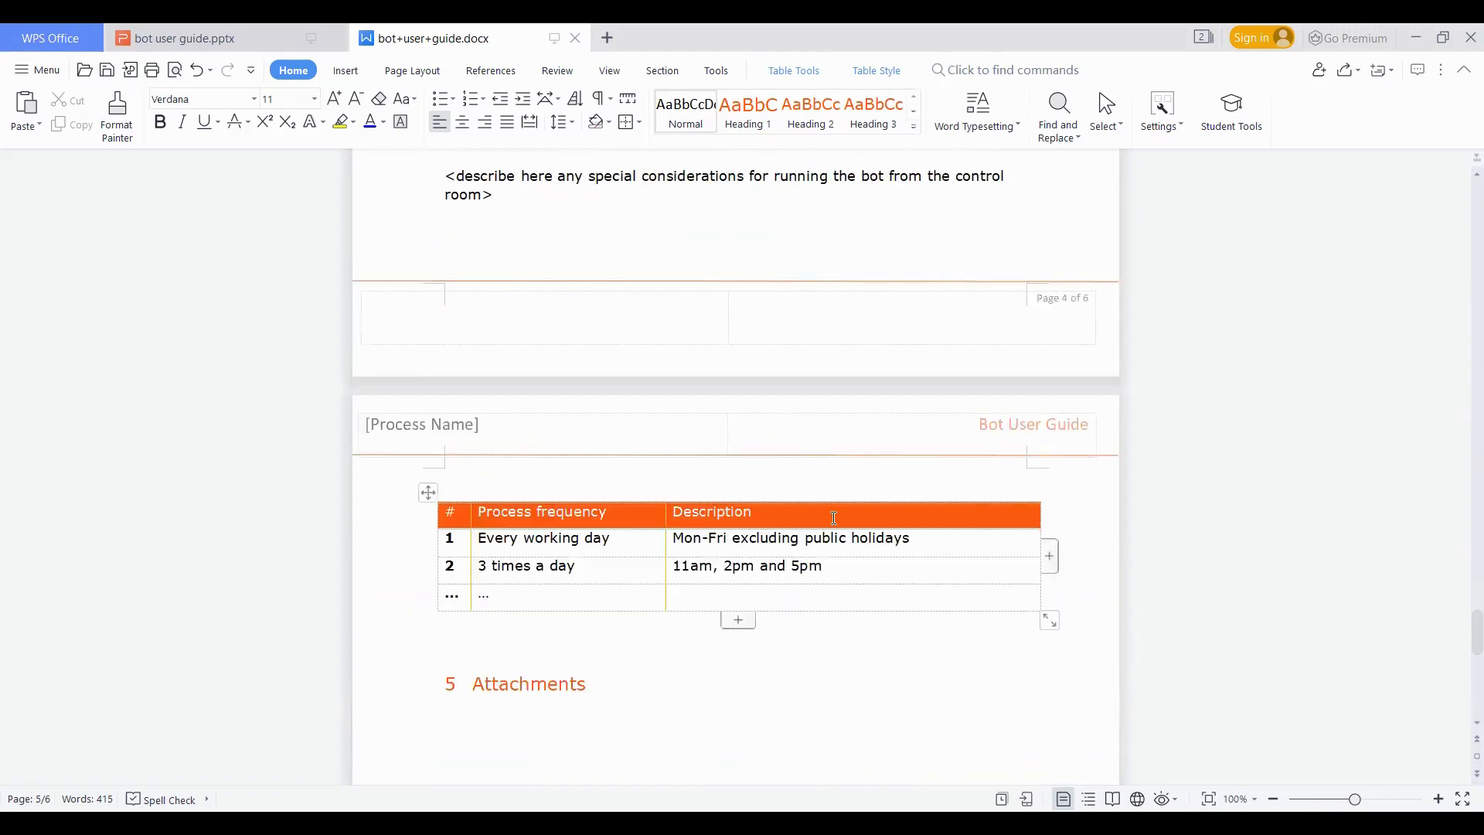
mouse_move(509, 573)
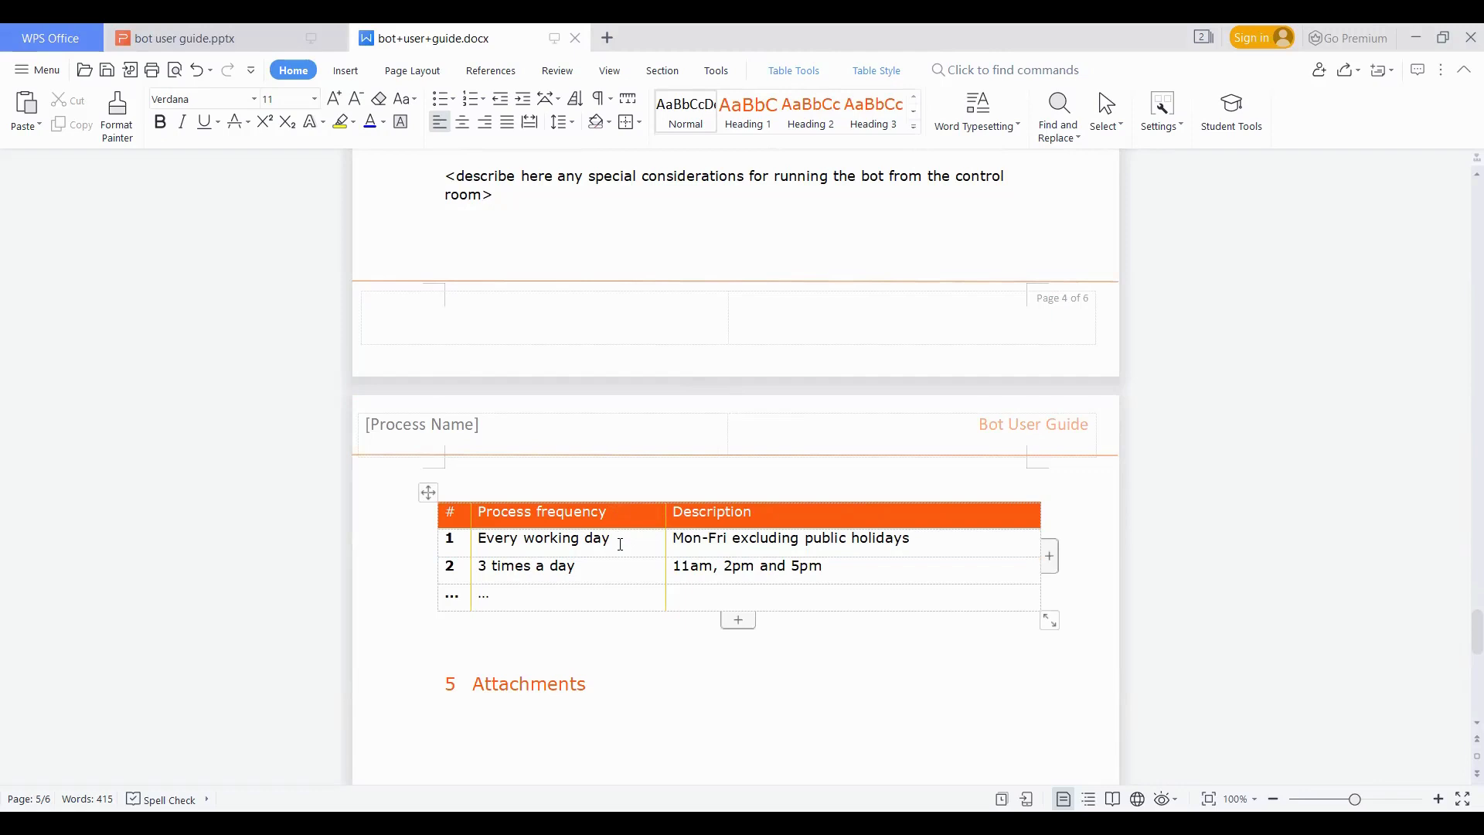
mouse_move(699, 291)
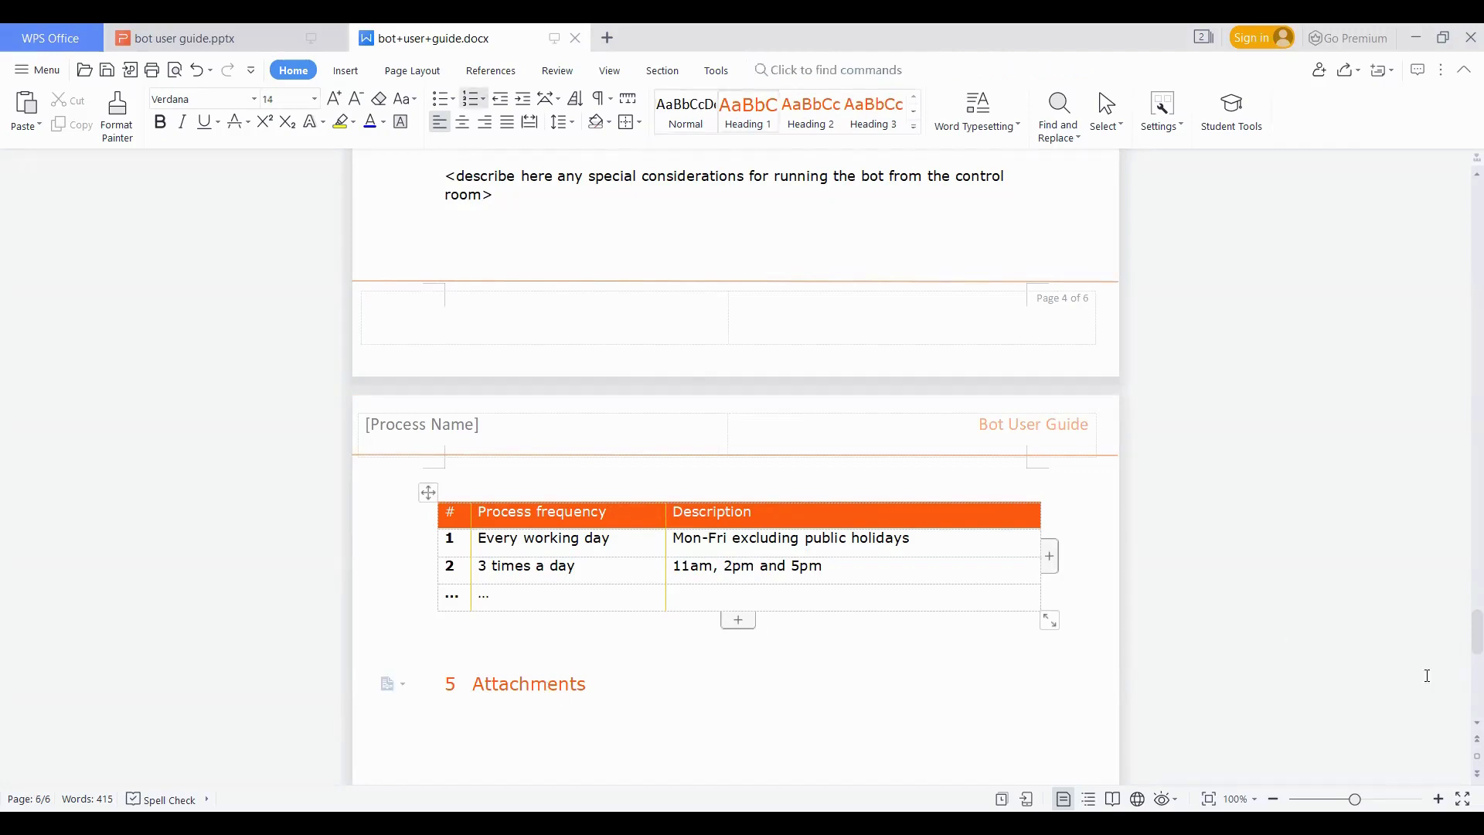
scroll("down", 3)
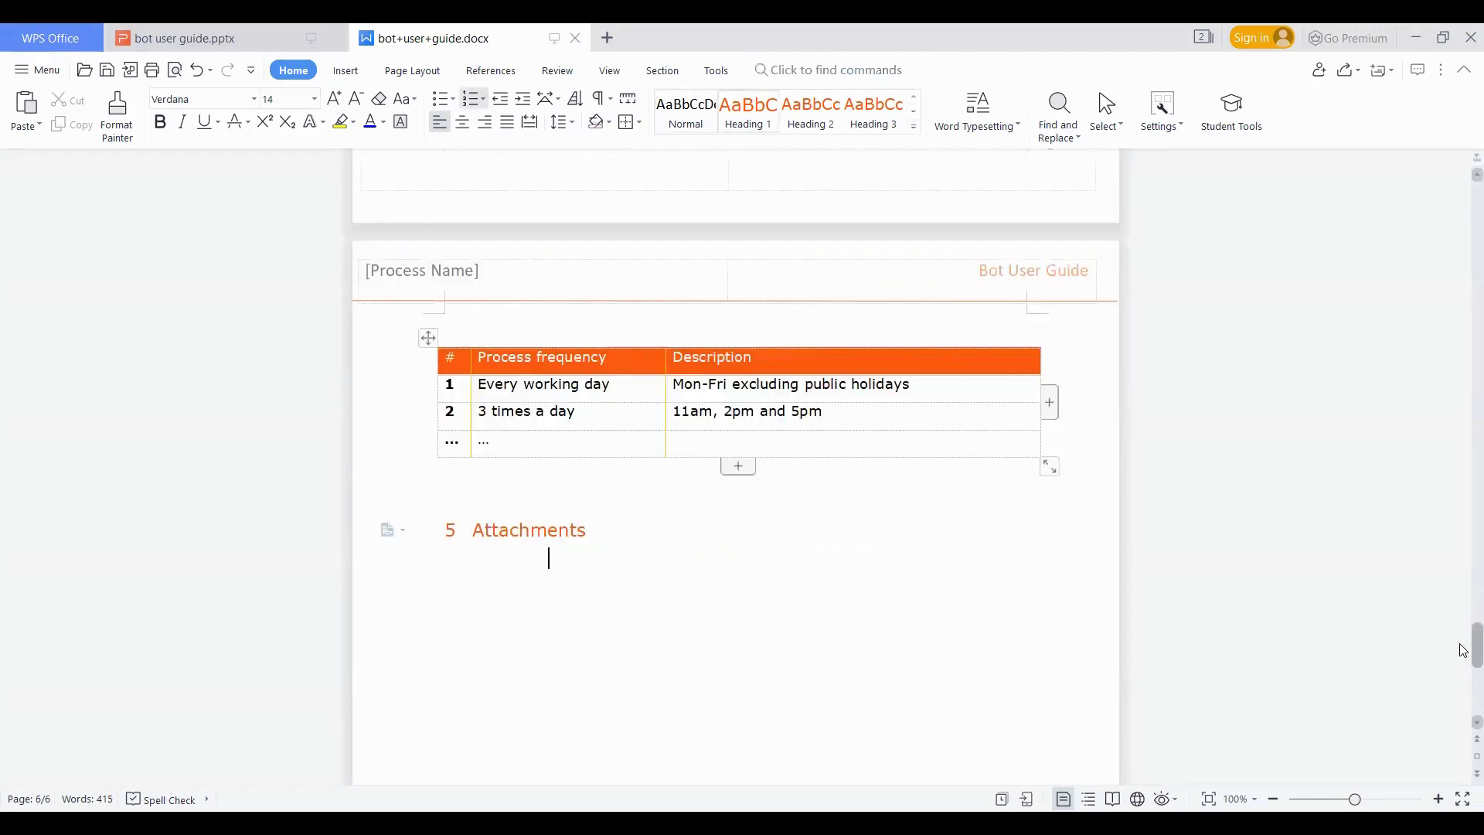
scroll("down", 3)
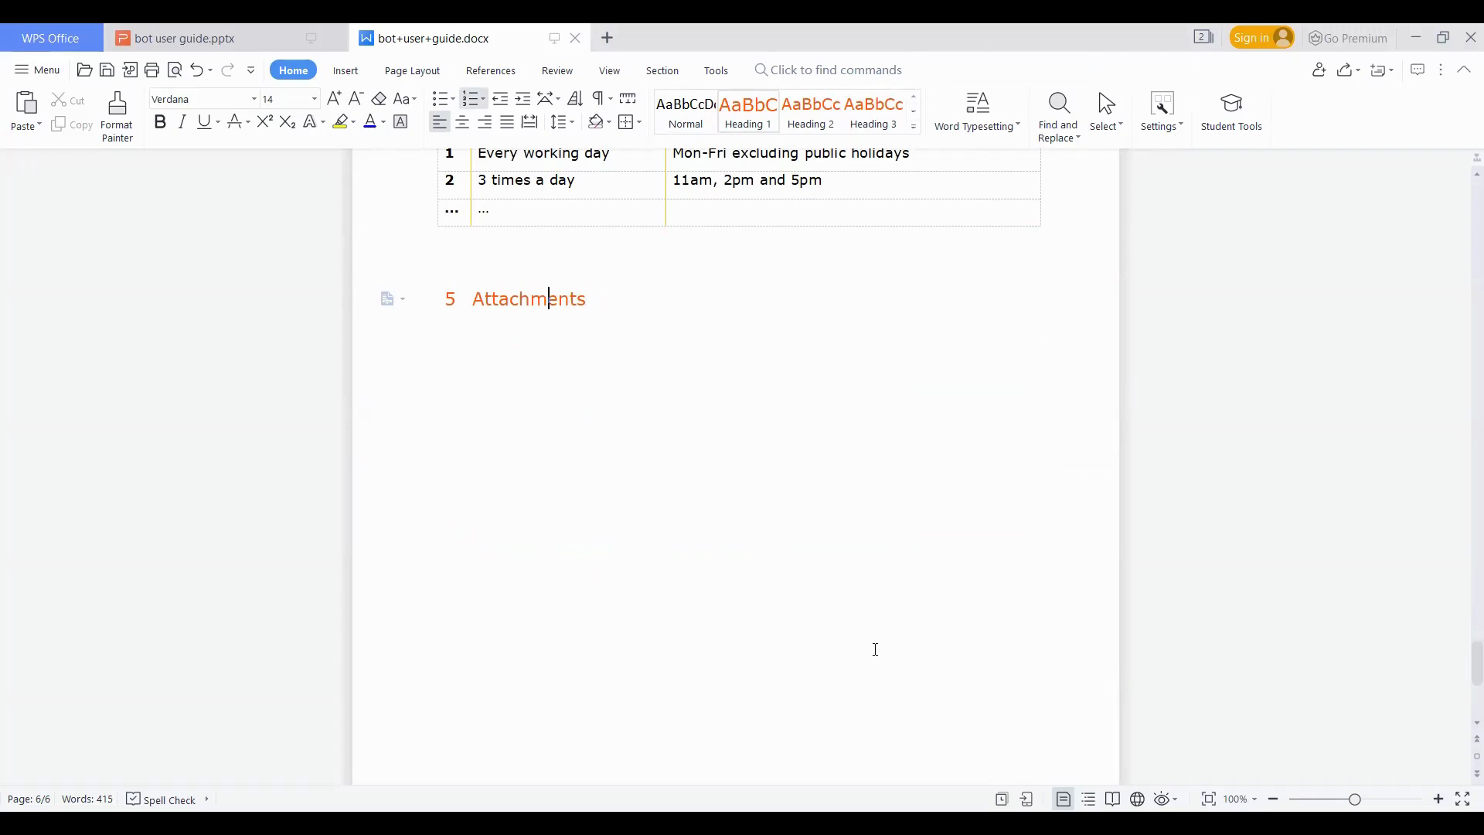
mouse_move(1107, 609)
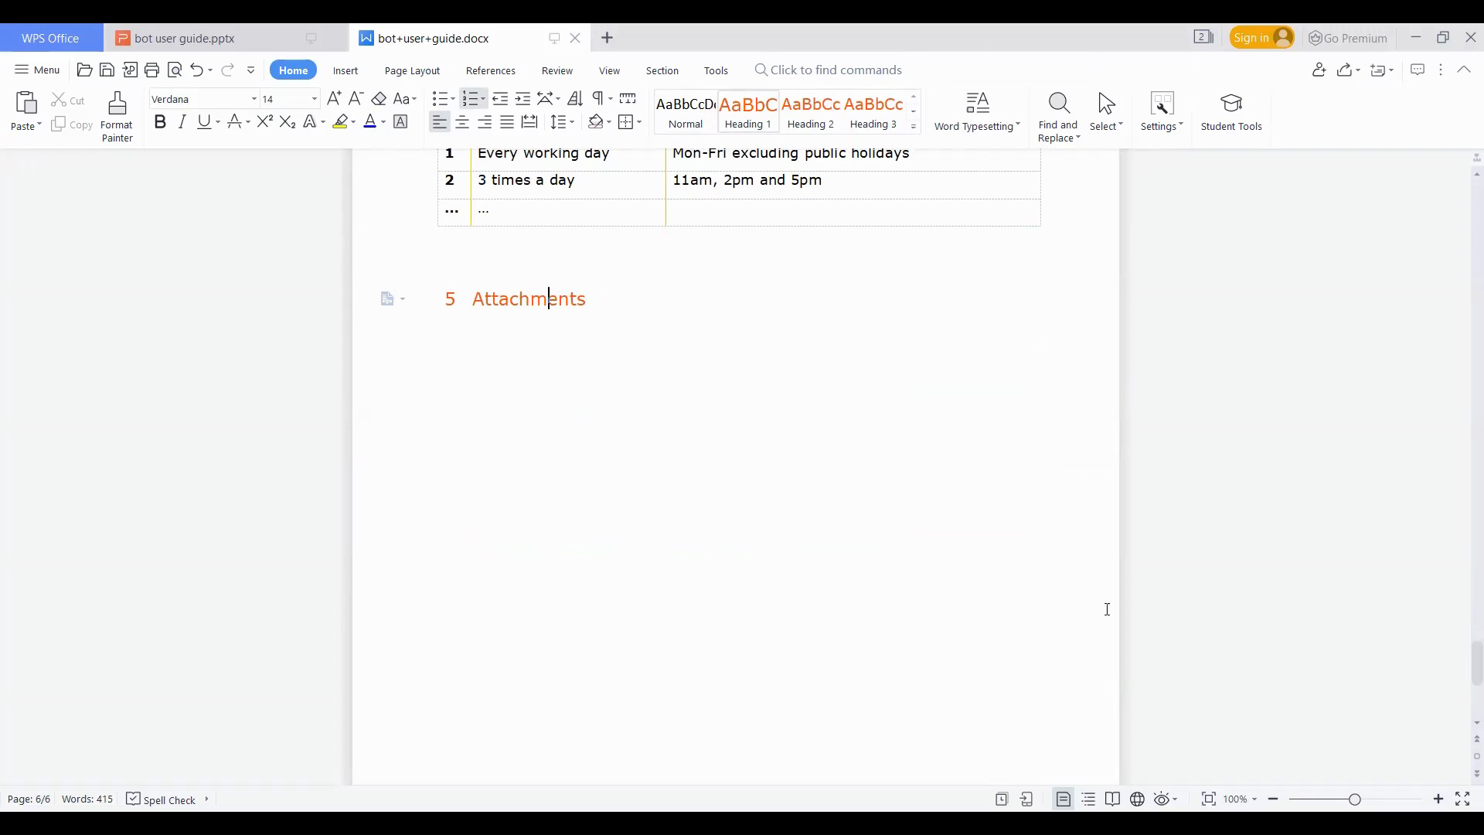
mouse_move(854, 124)
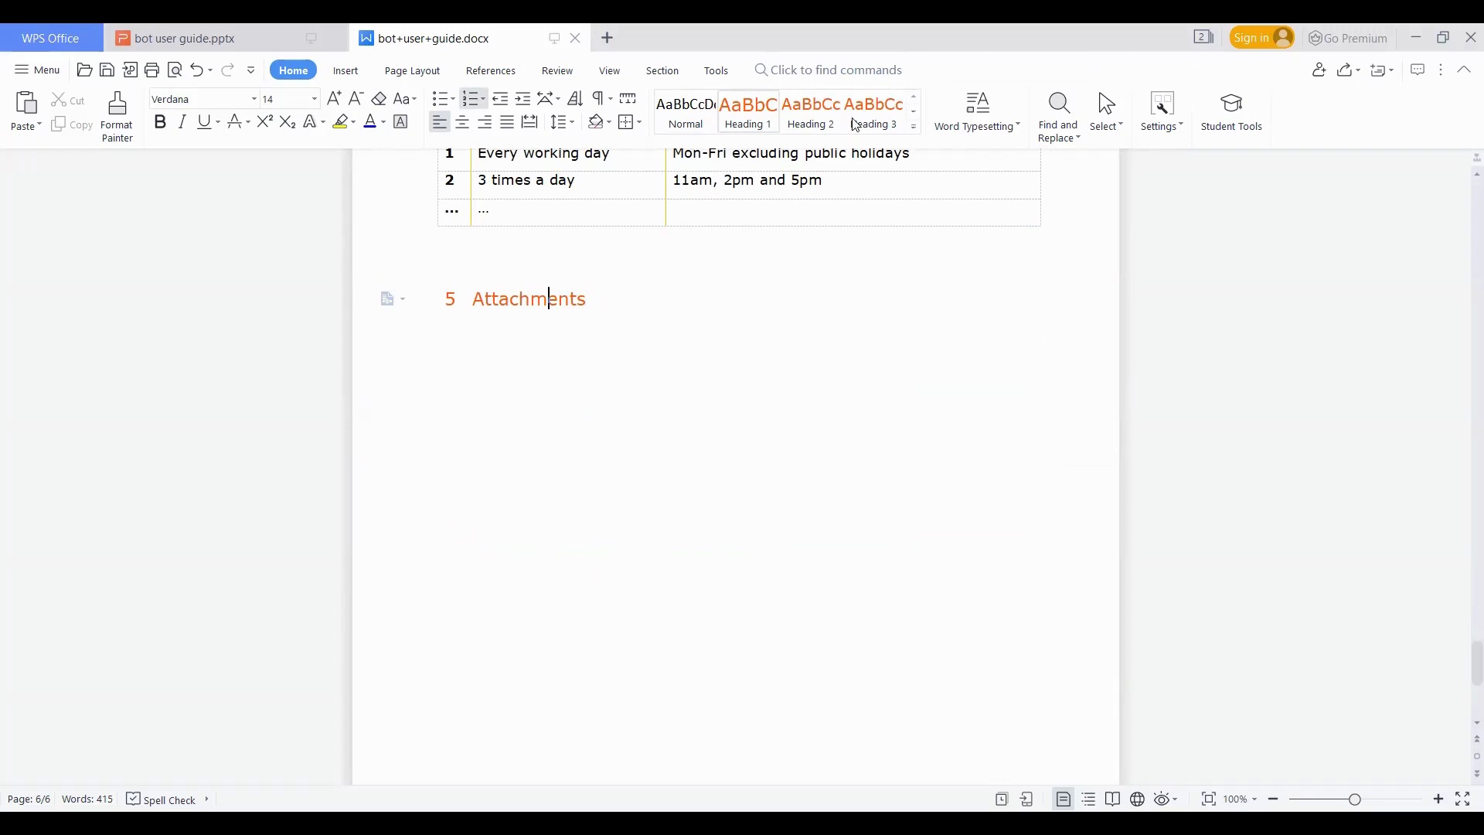